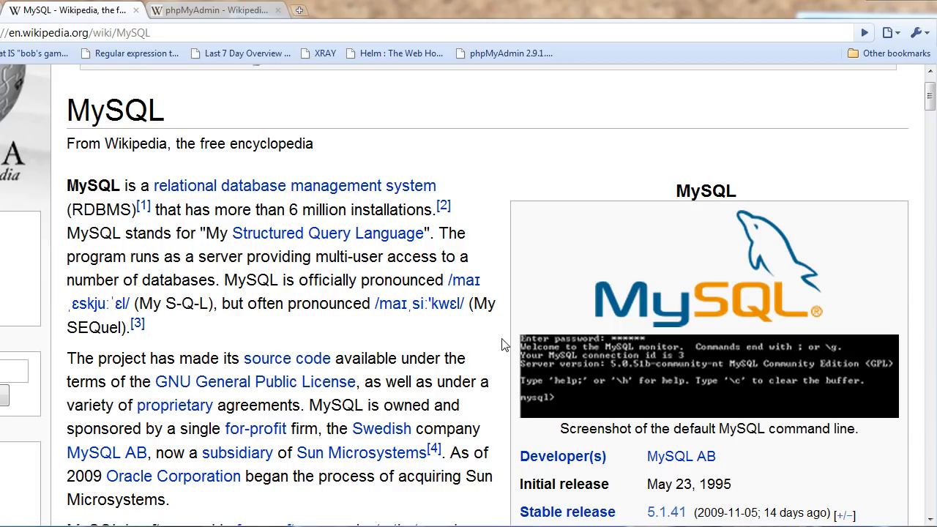
pyautogui.moveTo(441, 152)
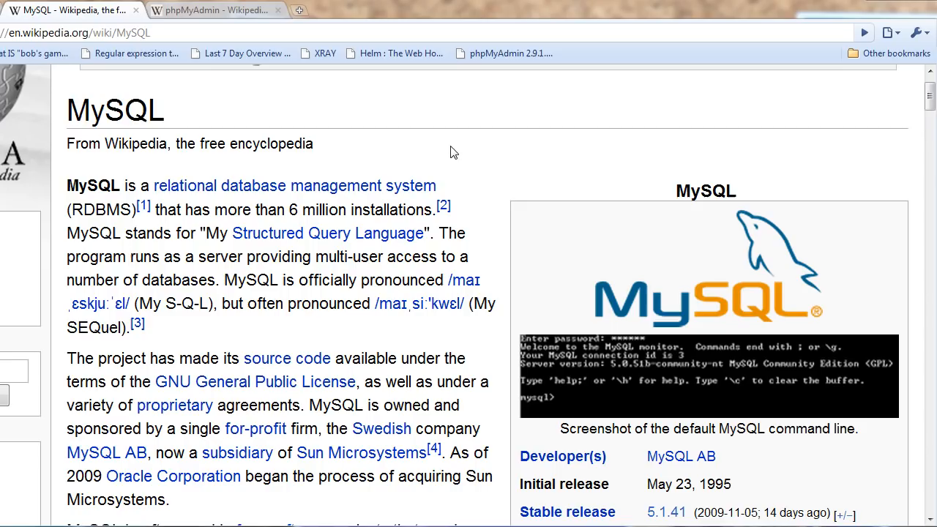
pyautogui.moveTo(468, 160)
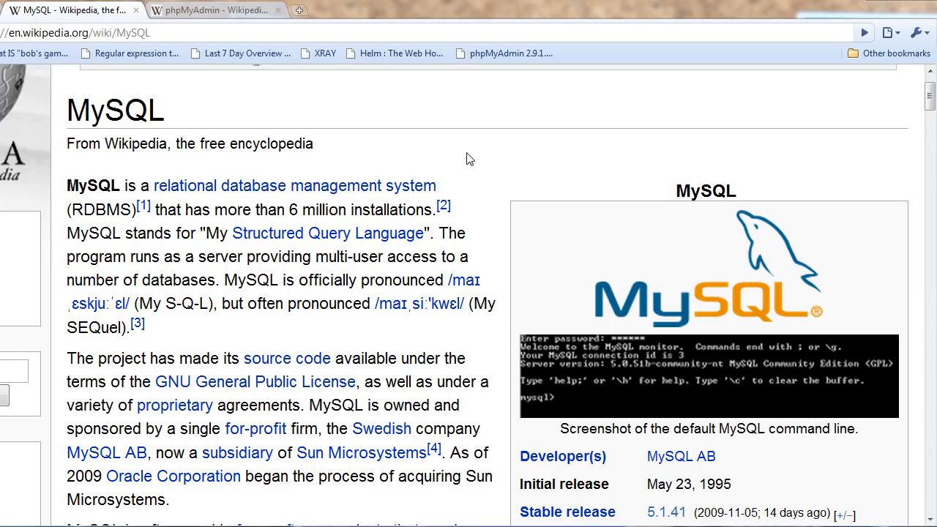
pyautogui.moveTo(490, 158)
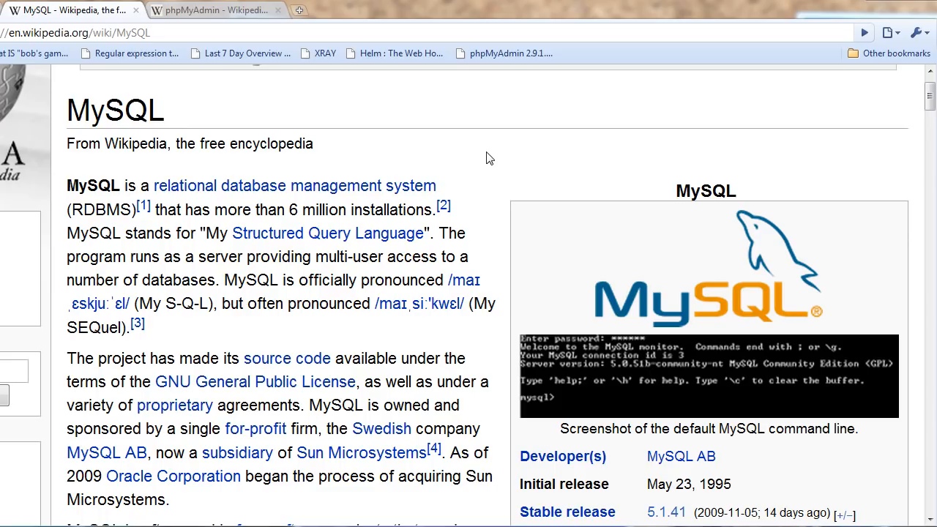
pyautogui.moveTo(482, 184)
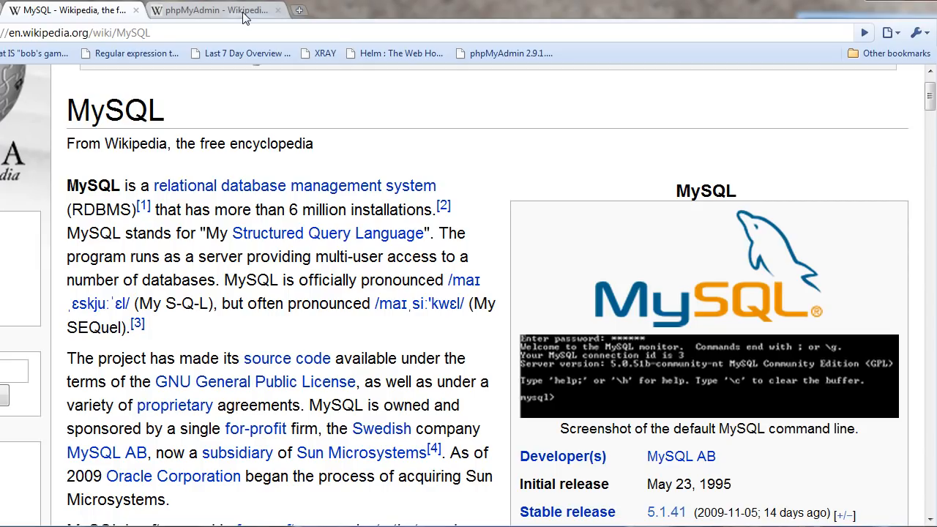
# Step: Switch to the phpMyAdmin Wikipedia article and scroll to its Milestone releases section
pyautogui.click(212, 9)
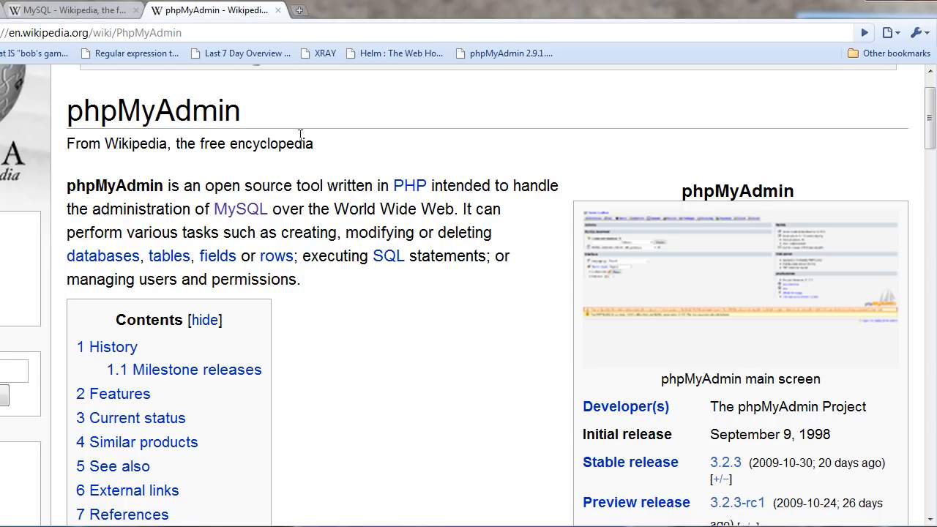
pyautogui.moveTo(390, 136)
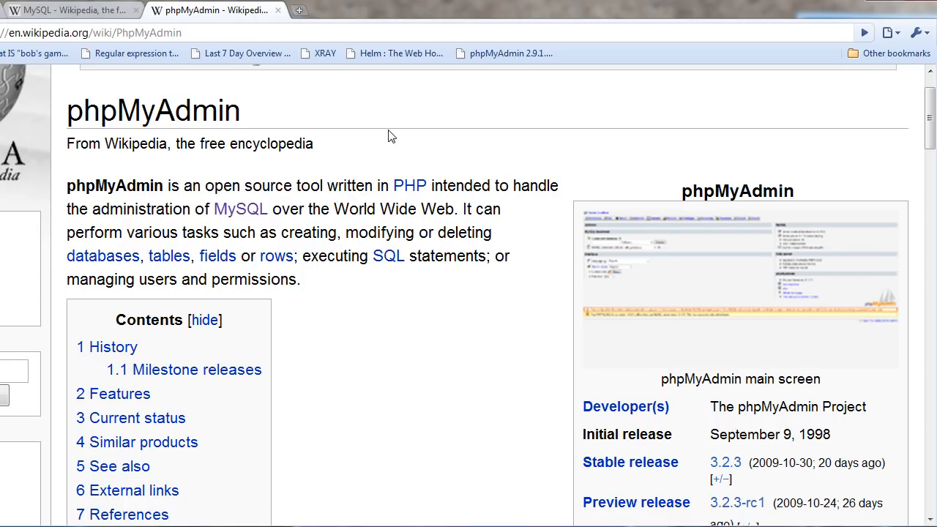
pyautogui.moveTo(463, 265)
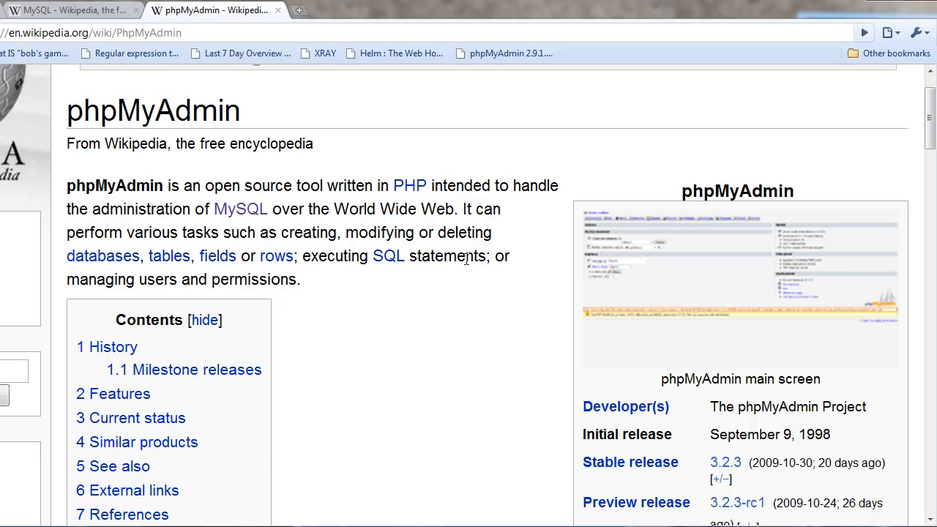
pyautogui.scroll(-3)
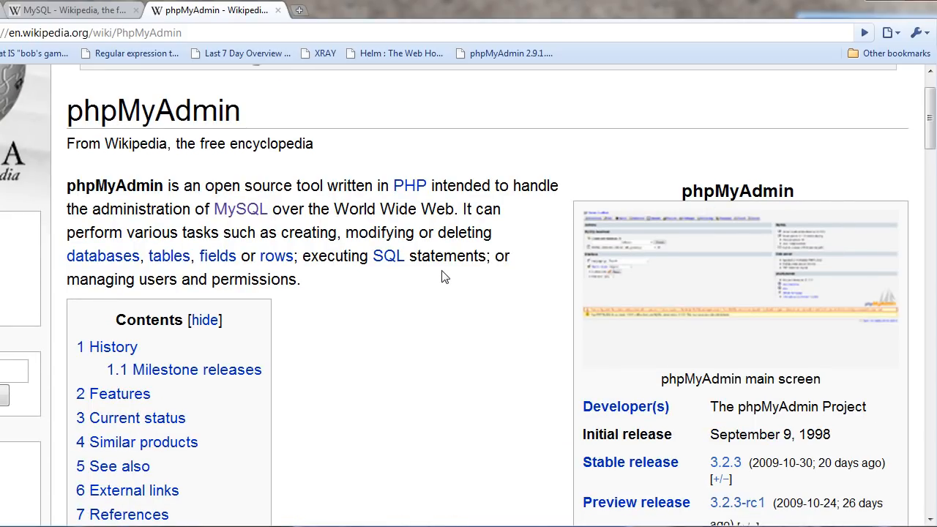
pyautogui.moveTo(439, 278)
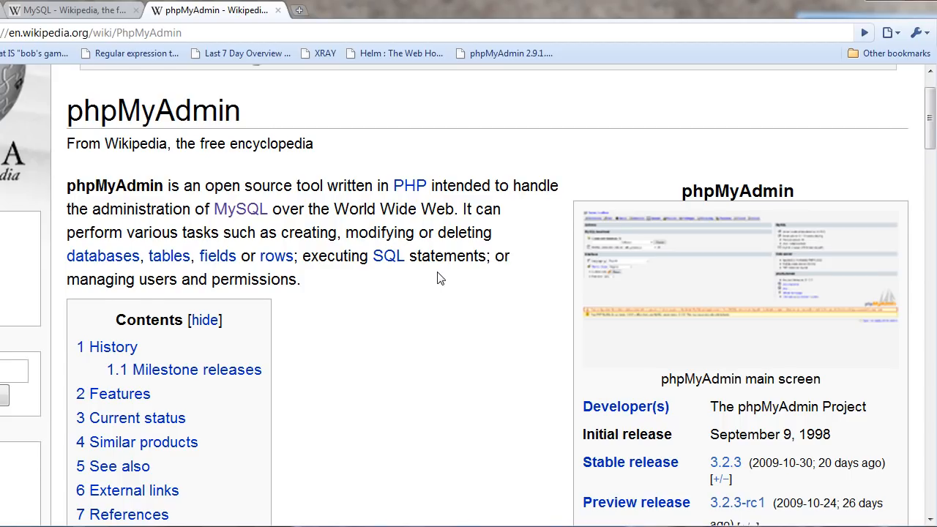
pyautogui.scroll(-3)
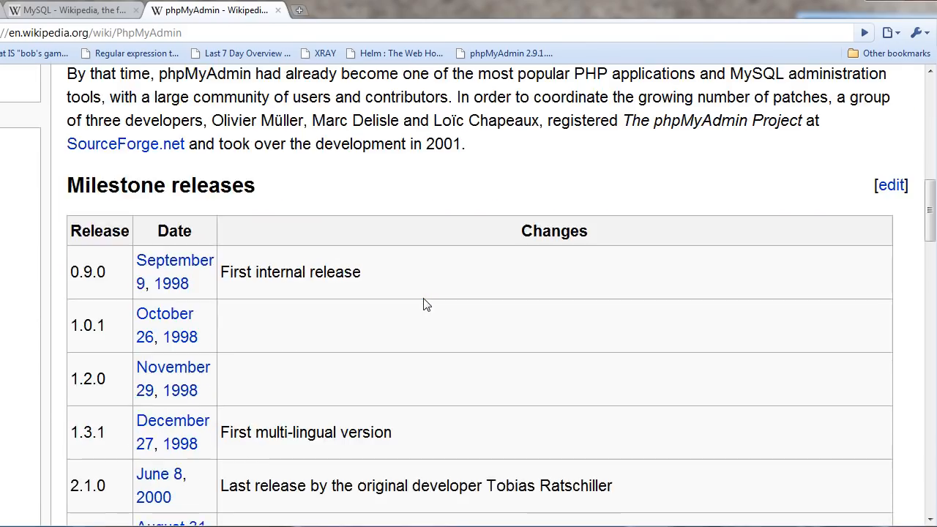
pyautogui.scroll(3)
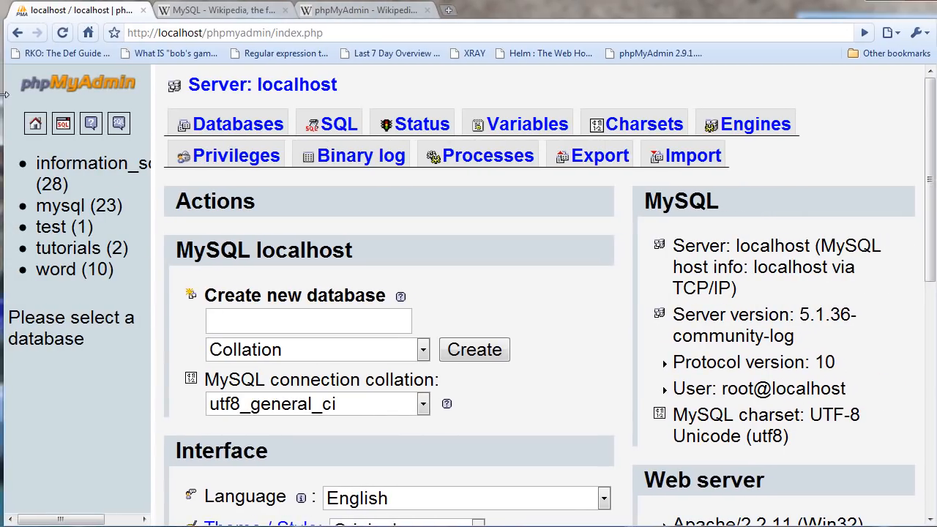
# Step: Open the test database and highlight its table's record count and MyISAM storage type
pyautogui.click(59, 226)
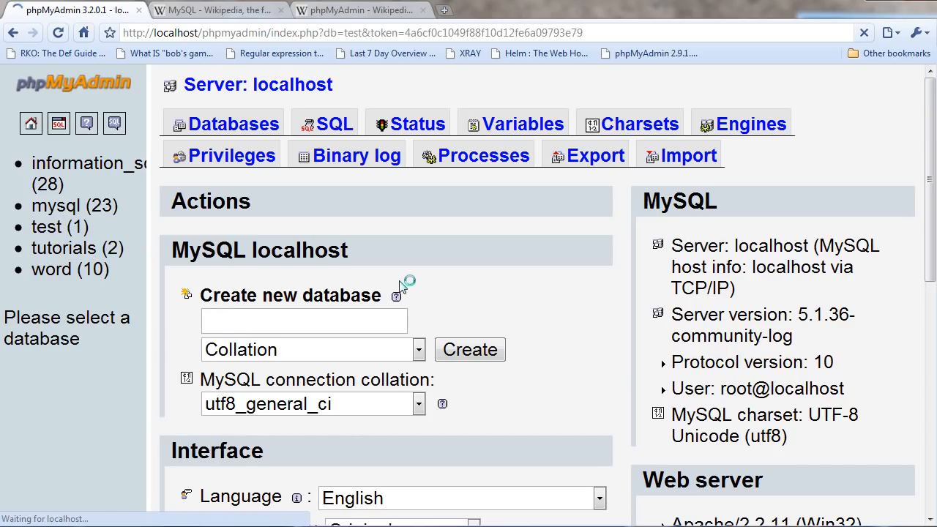
pyautogui.click(46, 226)
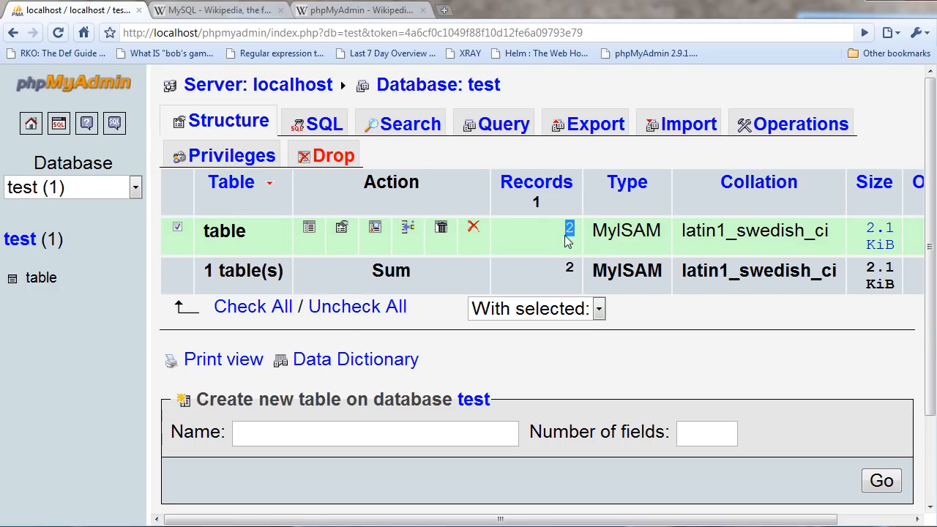
pyautogui.doubleClick(627, 230)
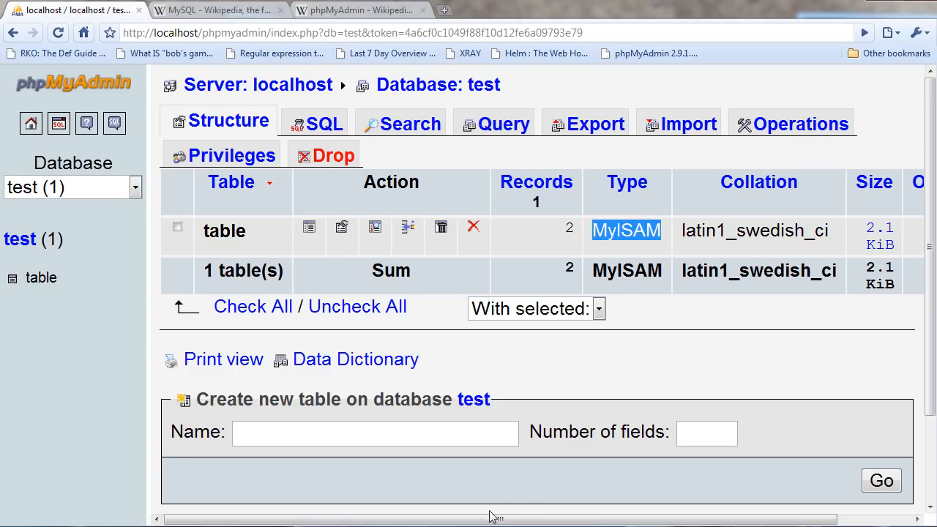
pyautogui.hscroll(3)
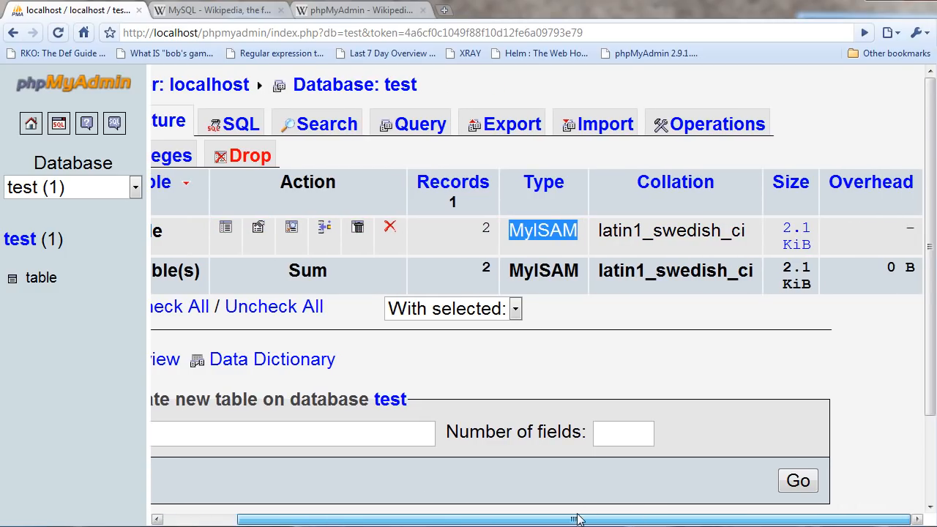
pyautogui.moveTo(891, 235)
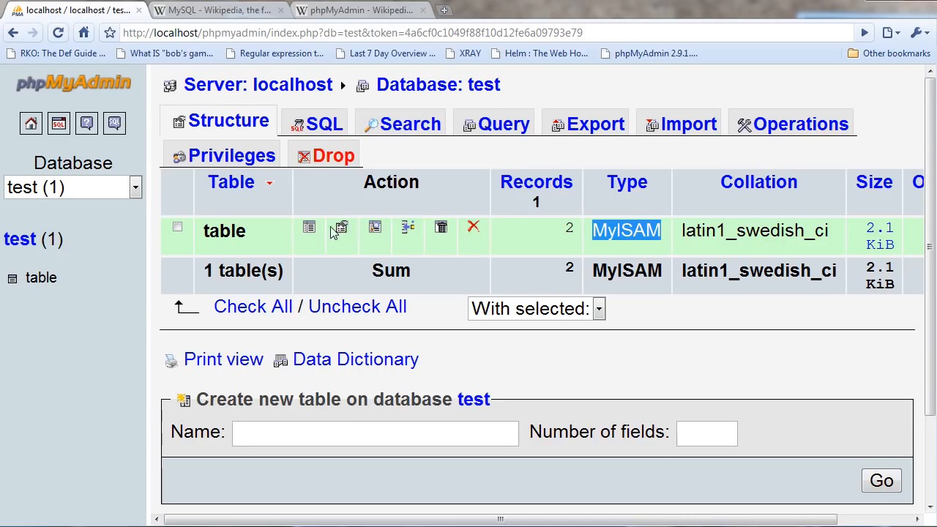
pyautogui.moveTo(343, 235)
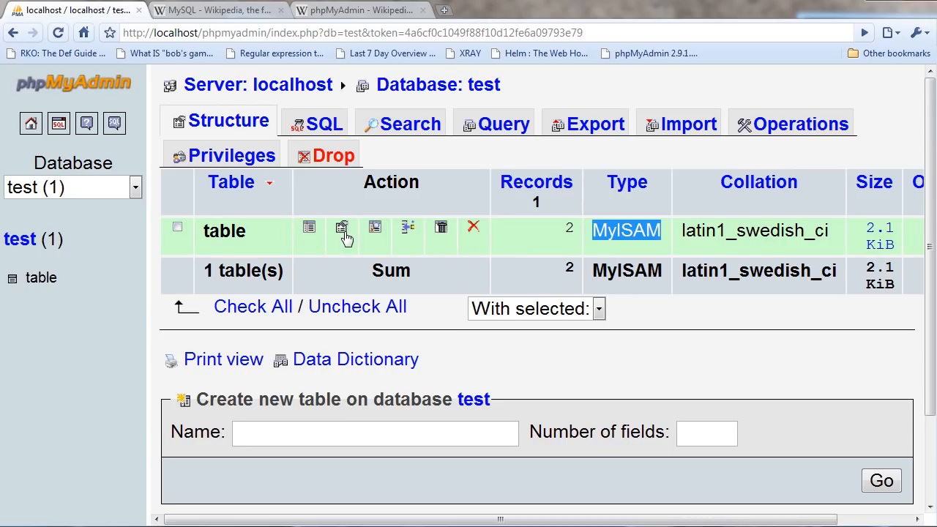
# Step: Open the table's Structure and highlight the name and text fields and ID's auto_increment
pyautogui.click(341, 227)
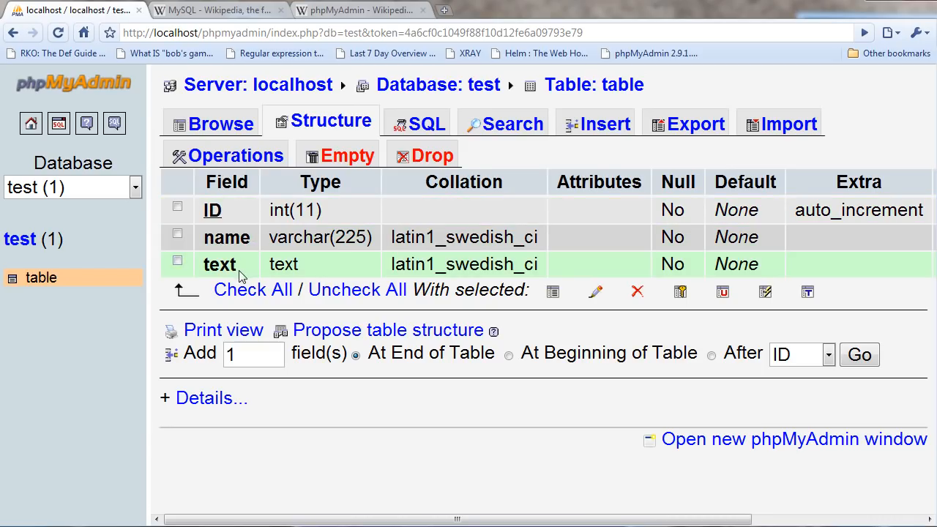
pyautogui.moveTo(336, 211)
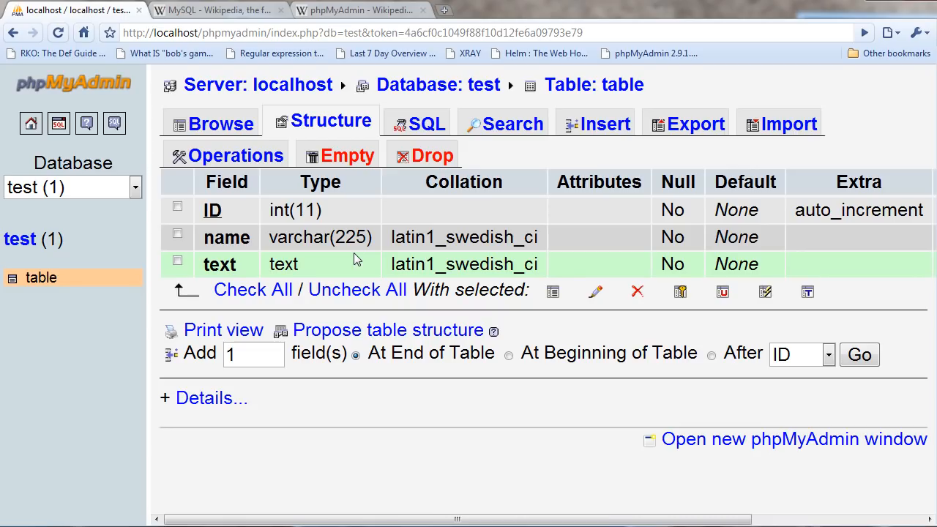
pyautogui.click(177, 232)
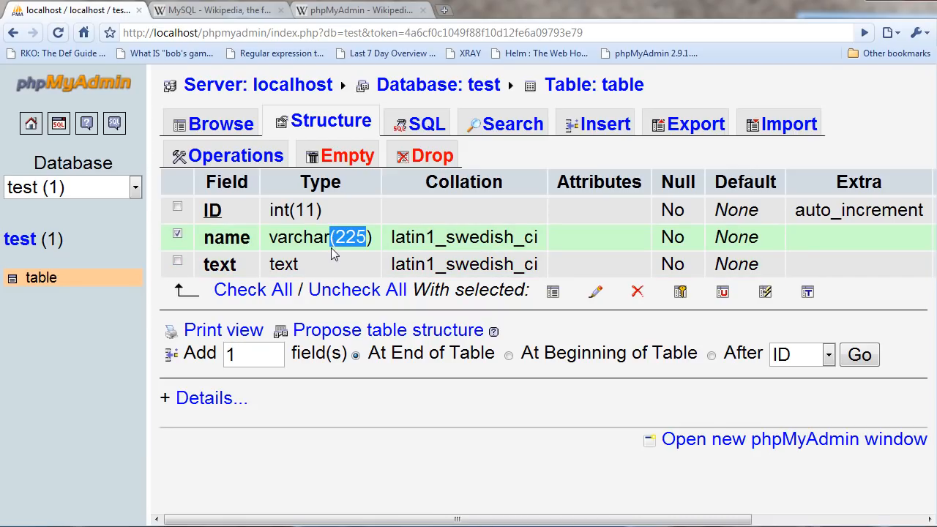
pyautogui.moveTo(537, 236)
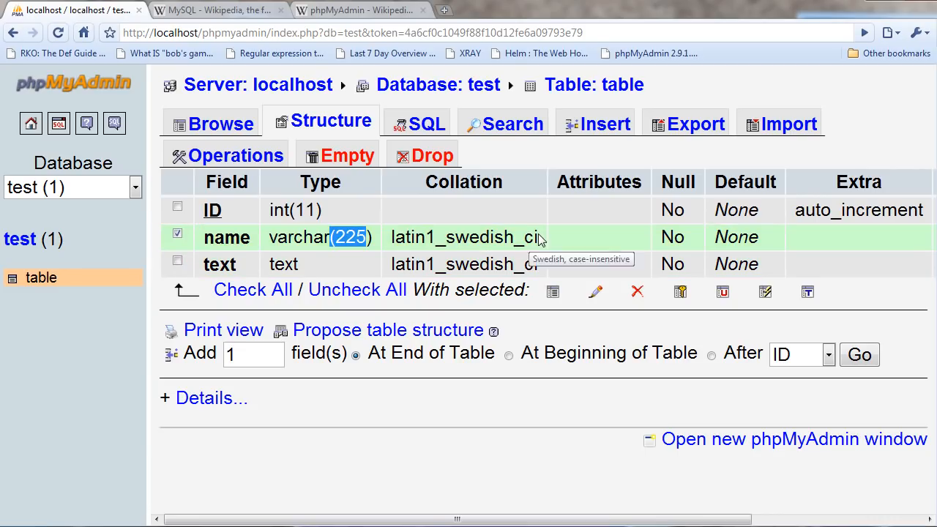
pyautogui.moveTo(540, 245)
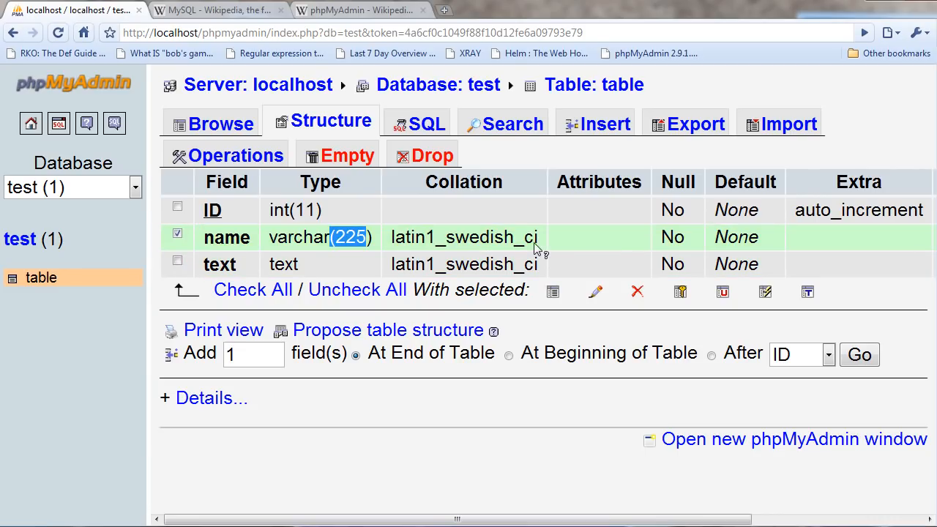
pyautogui.moveTo(491, 249)
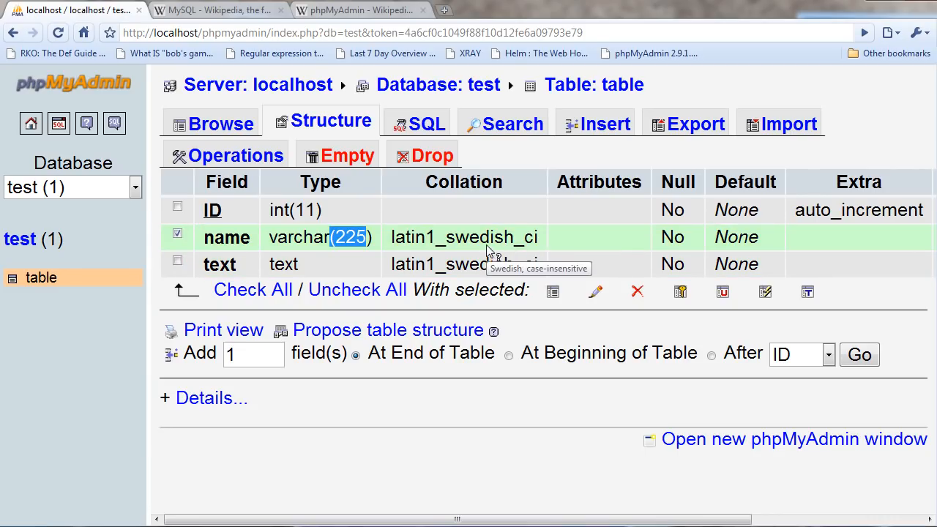
pyautogui.click(177, 261)
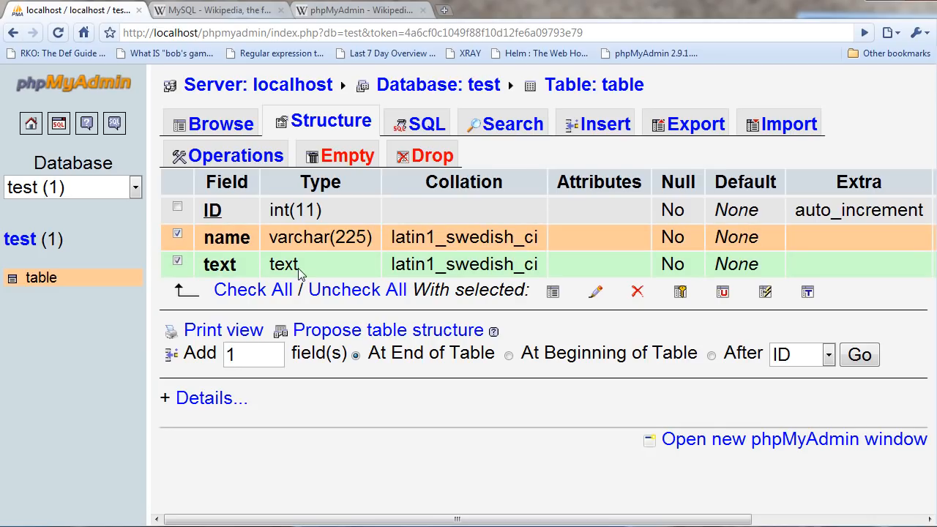
pyautogui.doubleClick(283, 264)
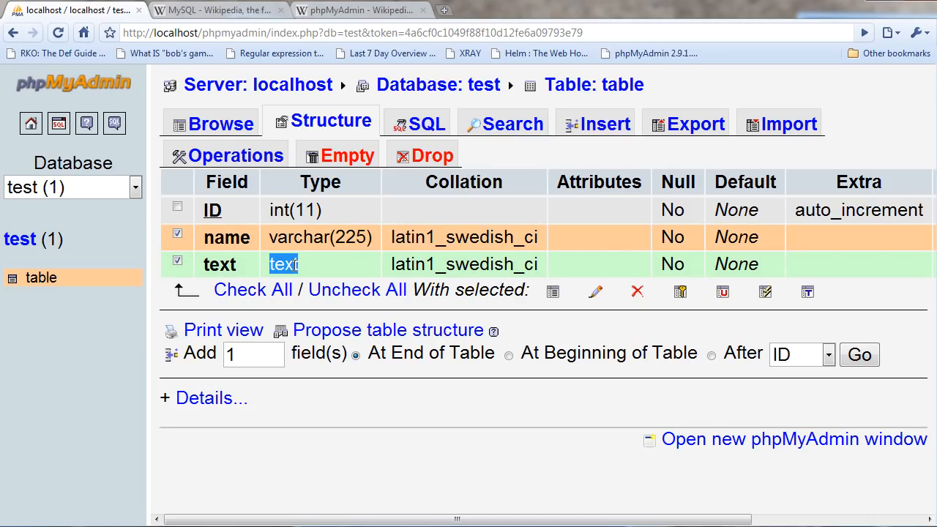
pyautogui.click(177, 264)
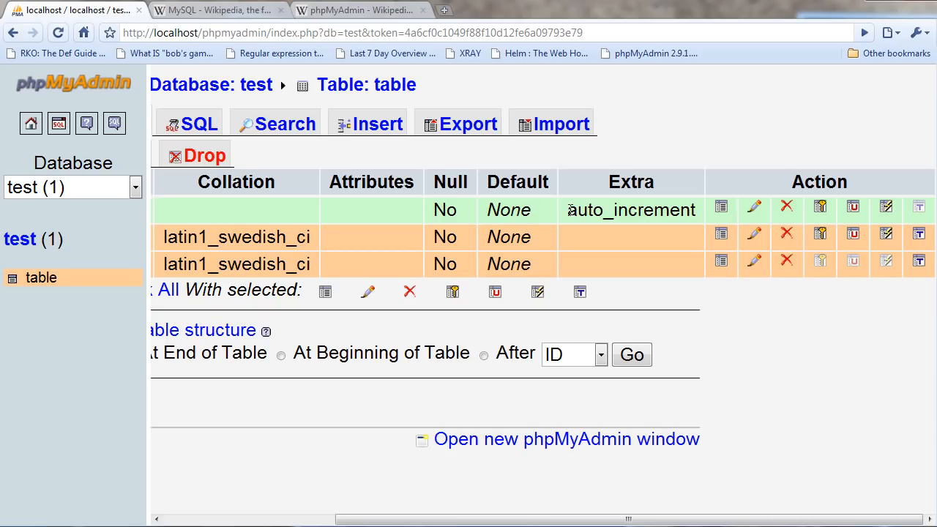
pyautogui.doubleClick(630, 210)
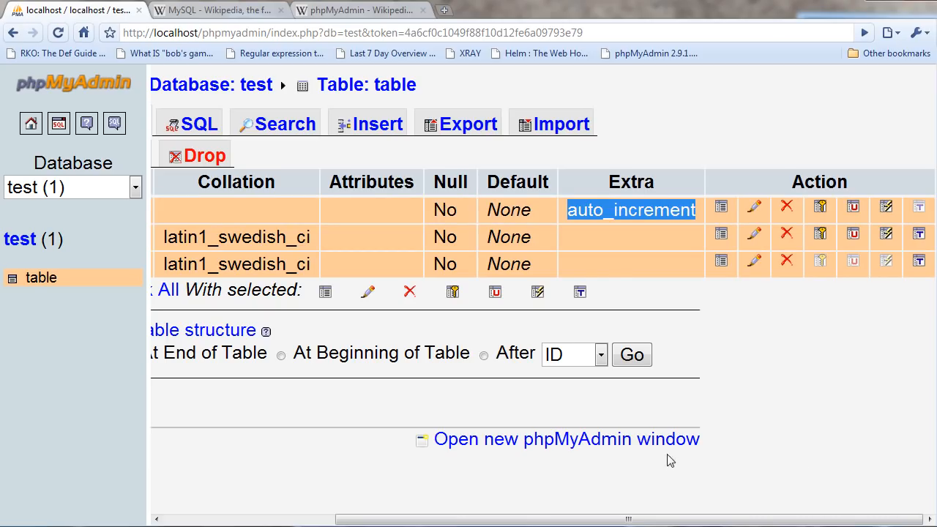
pyautogui.moveTo(737, 416)
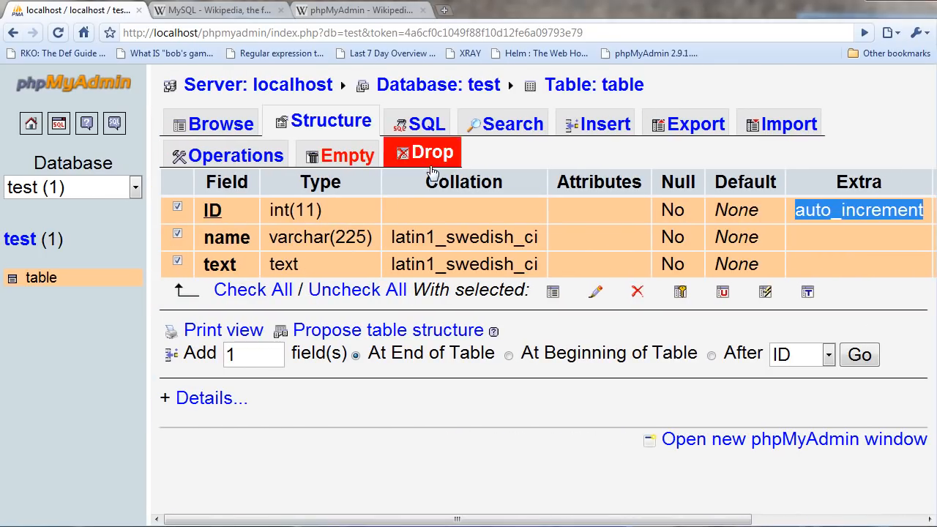
# Step: Browse the table's banana and apples rows and select a line of the retrieval query
pyautogui.click(220, 123)
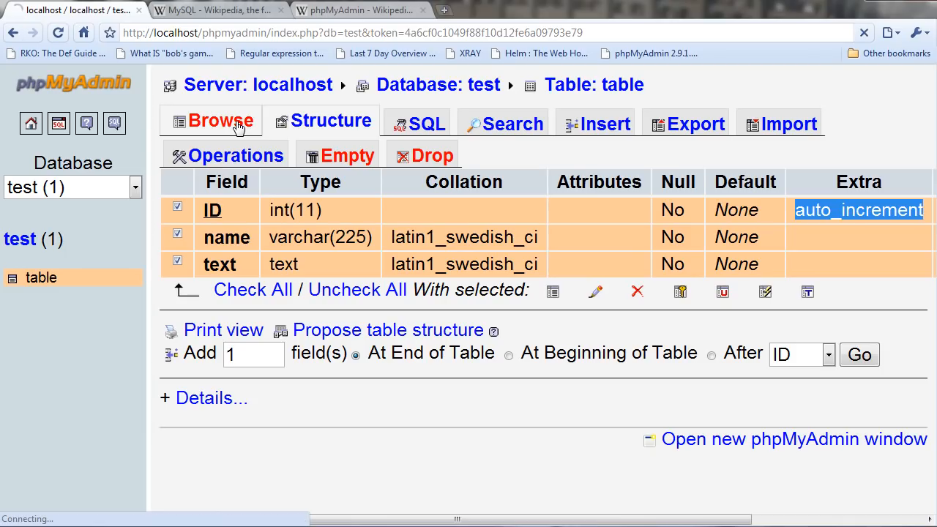
pyautogui.click(220, 120)
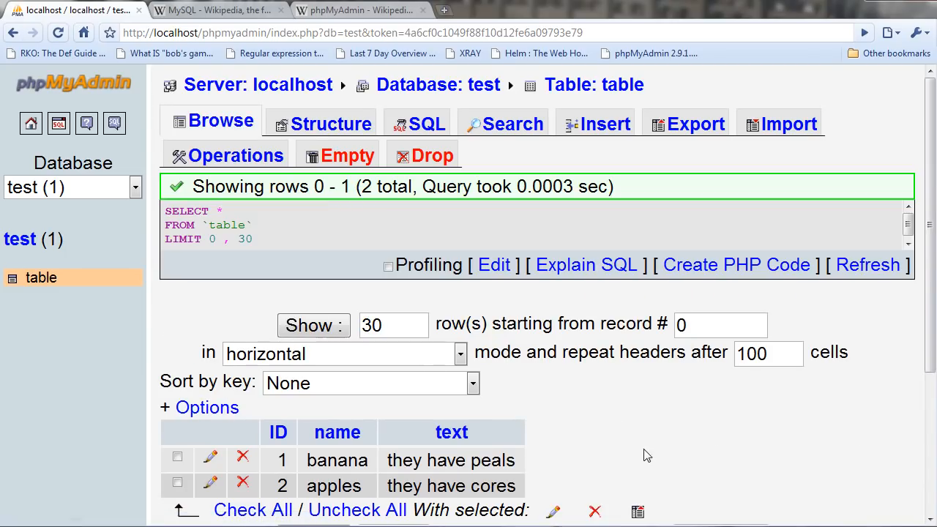
pyautogui.scroll(-3)
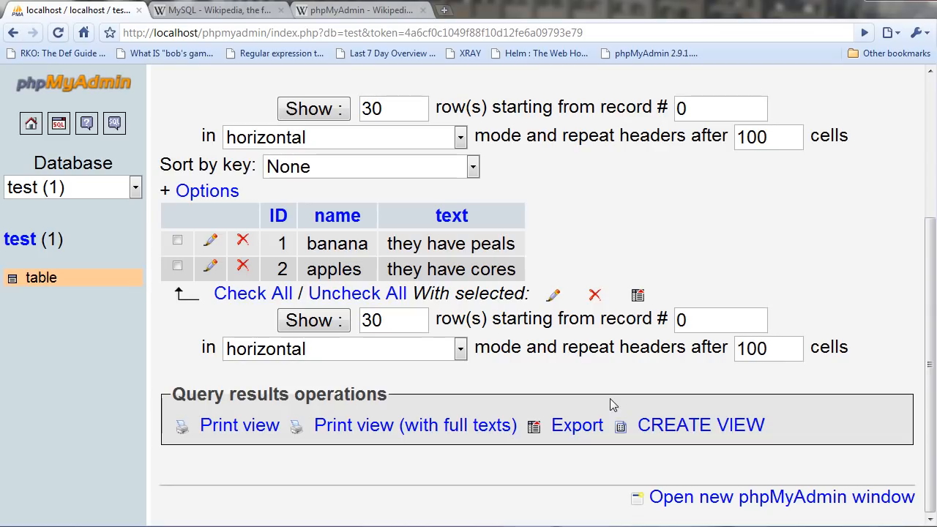
pyautogui.moveTo(278, 242)
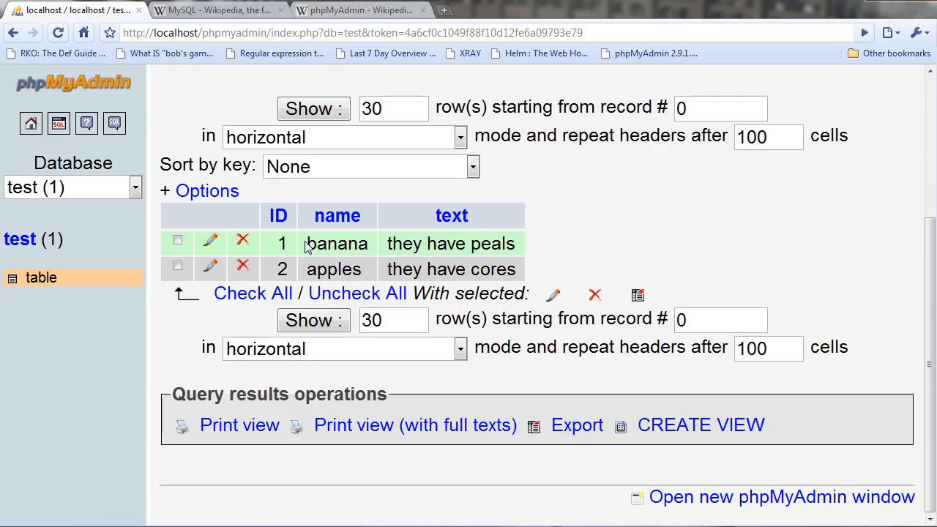
pyautogui.moveTo(428, 260)
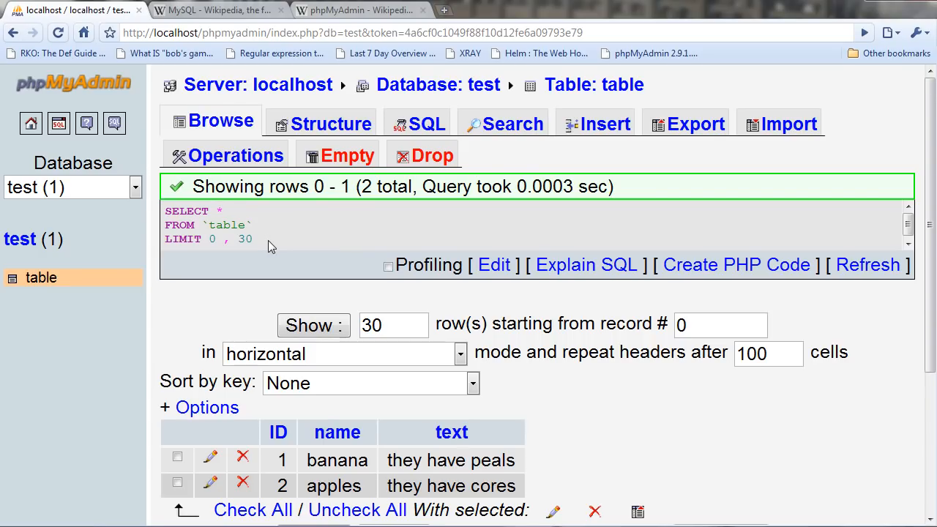
pyautogui.tripleClick(205, 225)
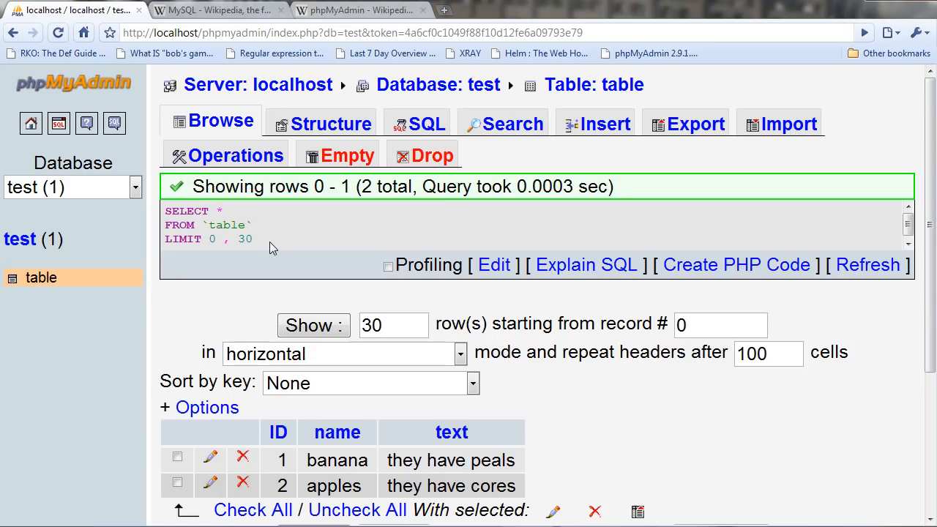
pyautogui.scroll(-3)
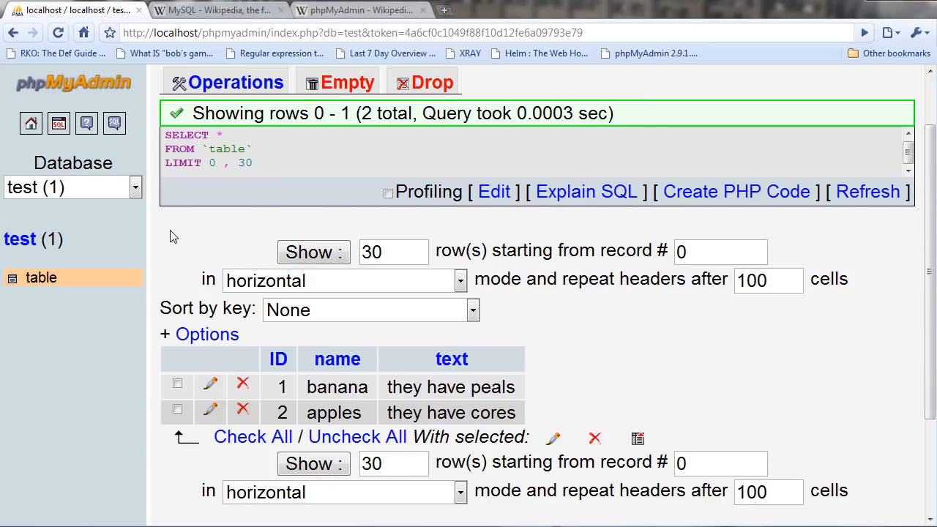
pyautogui.moveTo(179, 239)
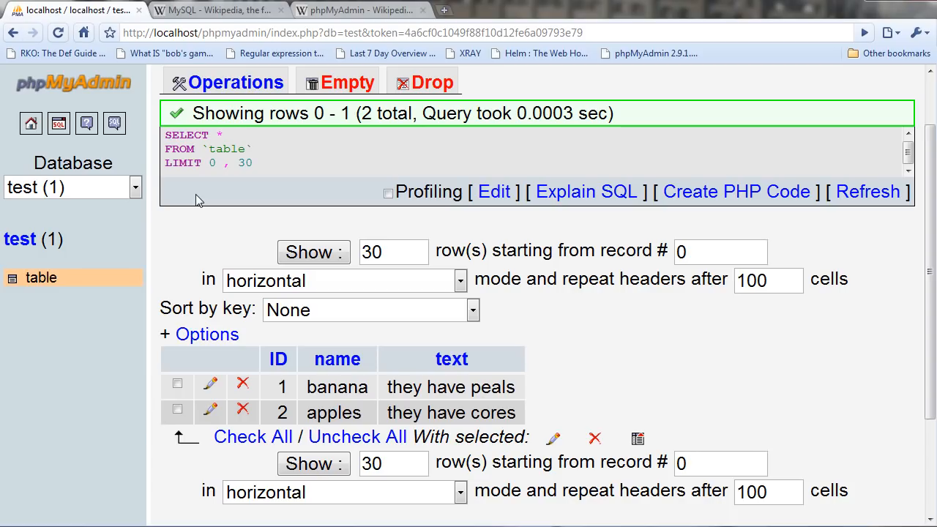
pyautogui.moveTo(225, 182)
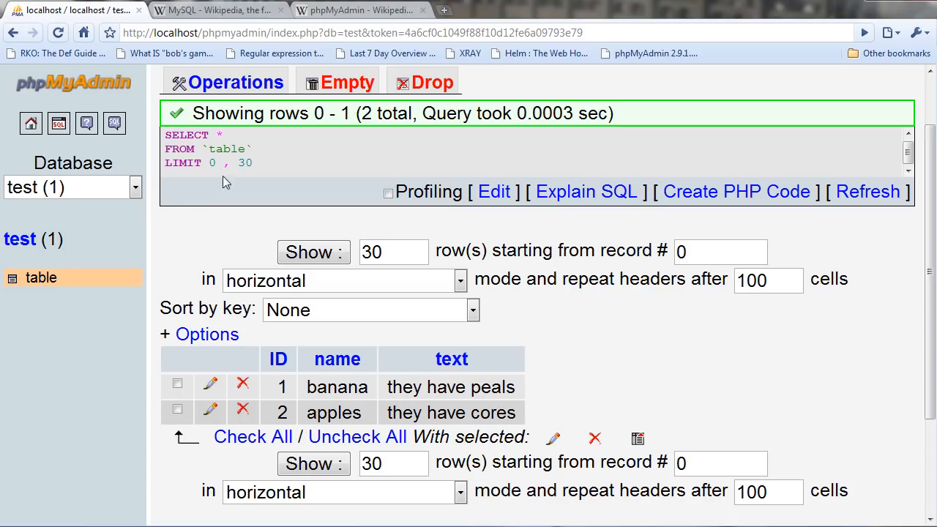
pyautogui.click(212, 9)
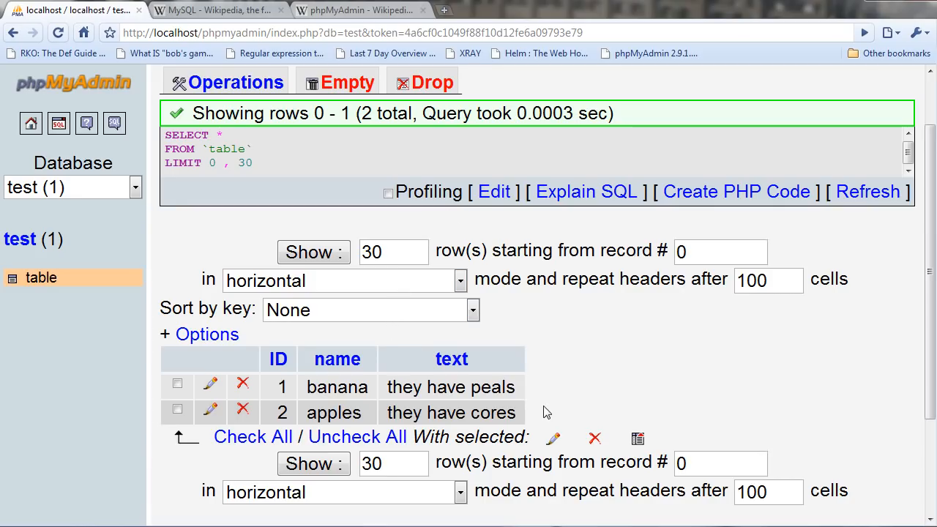
pyautogui.scroll(-3)
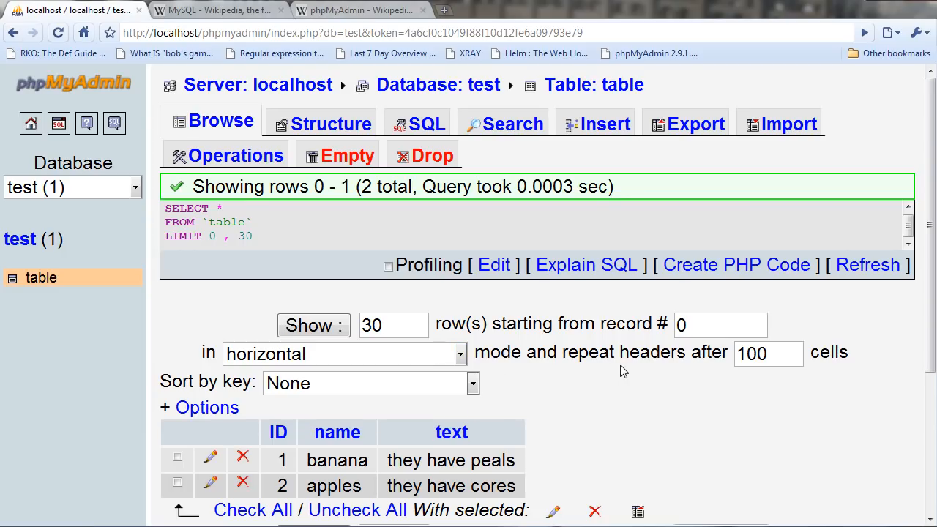
pyautogui.scroll(-3)
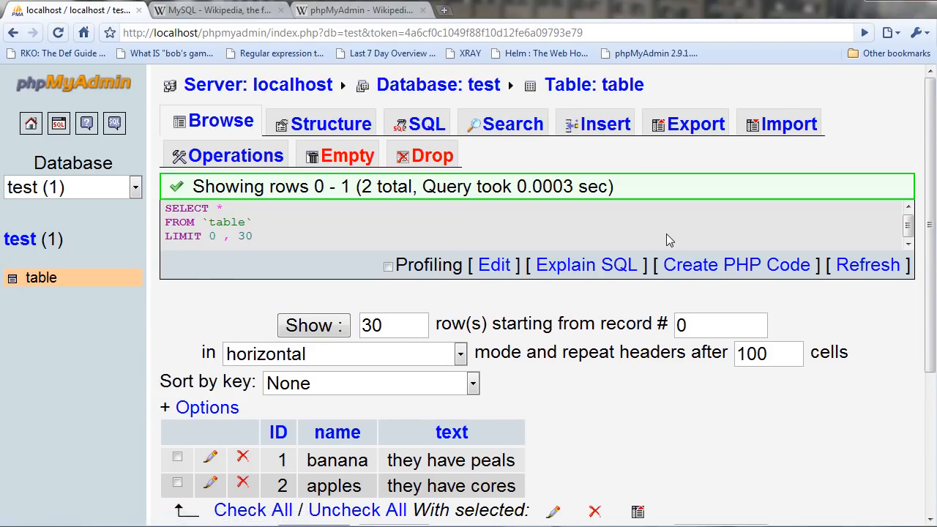
pyautogui.moveTo(422, 152)
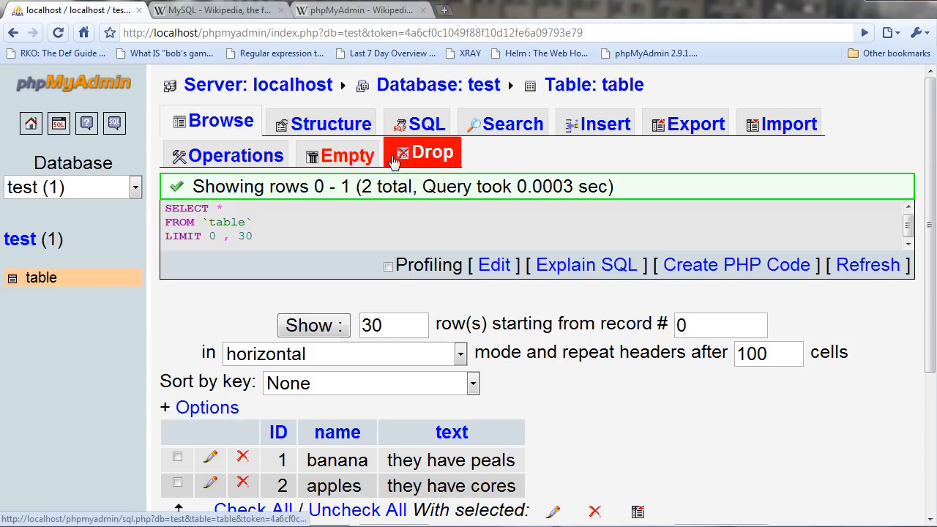
# Step: Open the table's Operations page and scroll down to Table maintenance
pyautogui.click(235, 155)
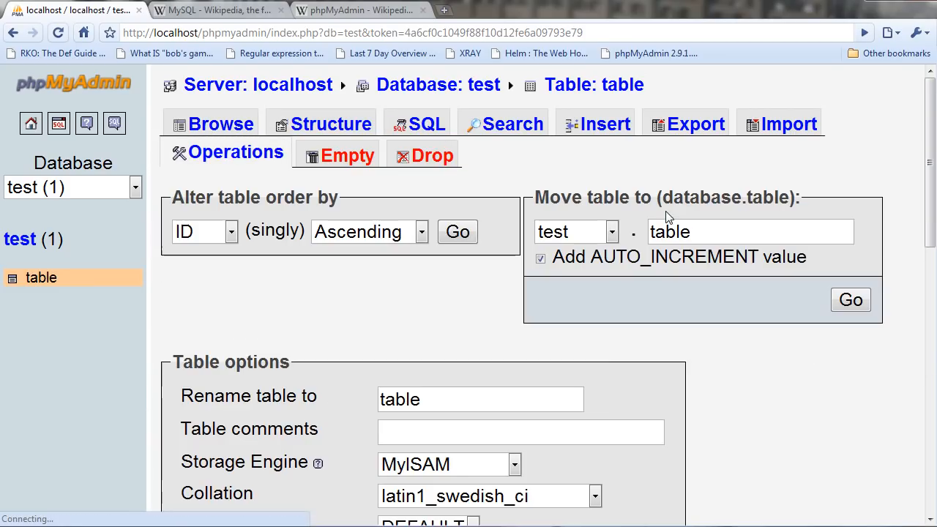
pyautogui.scroll(-3)
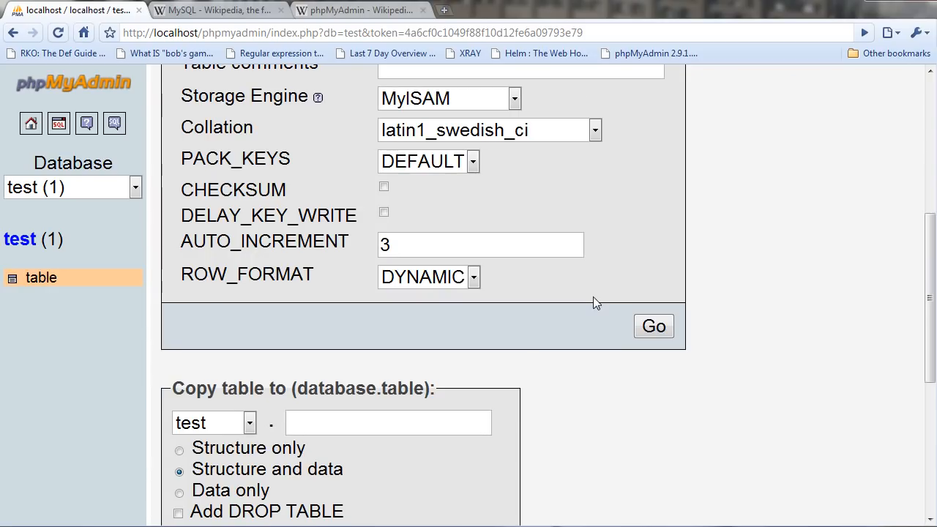
pyautogui.scroll(-3)
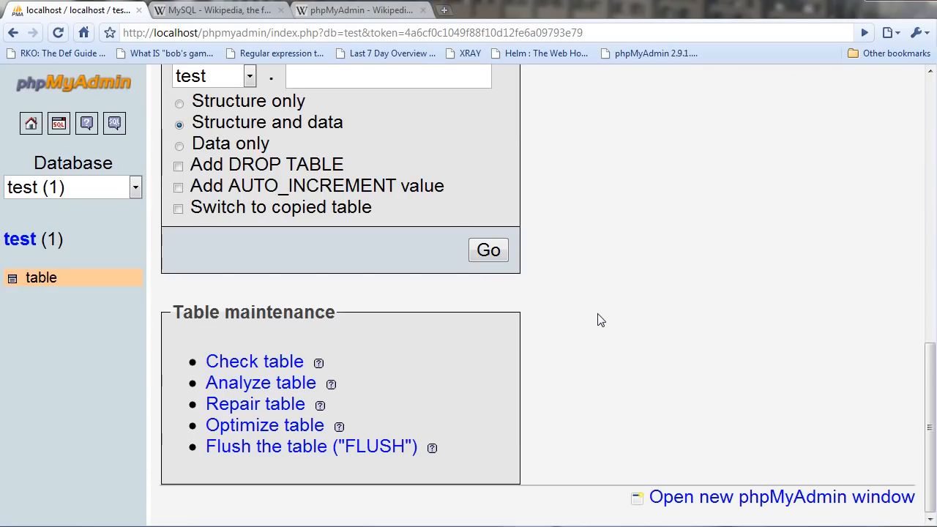
pyautogui.moveTo(592, 339)
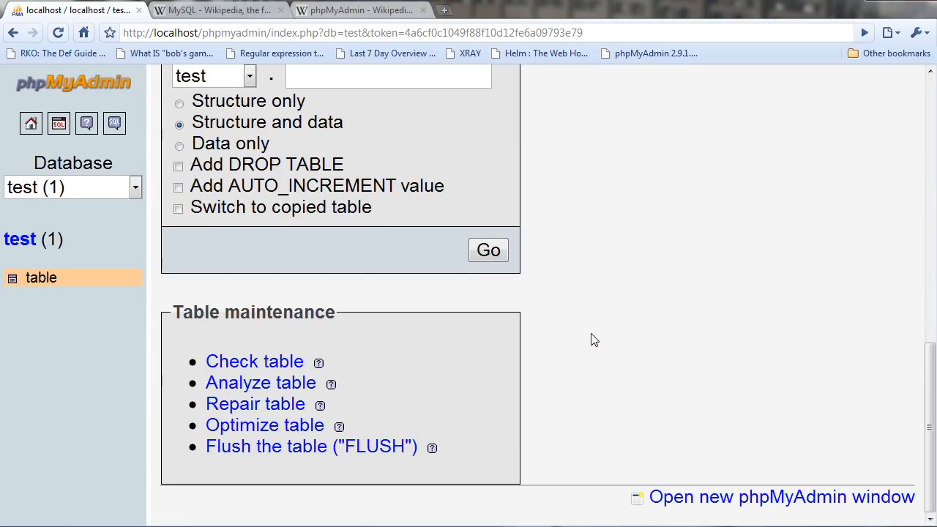
pyautogui.rightClick(593, 340)
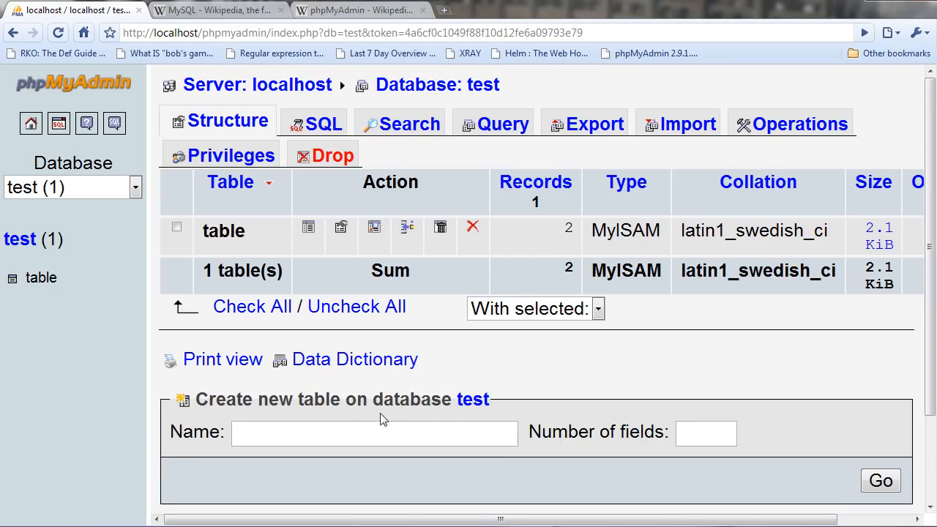
pyautogui.moveTo(52, 206)
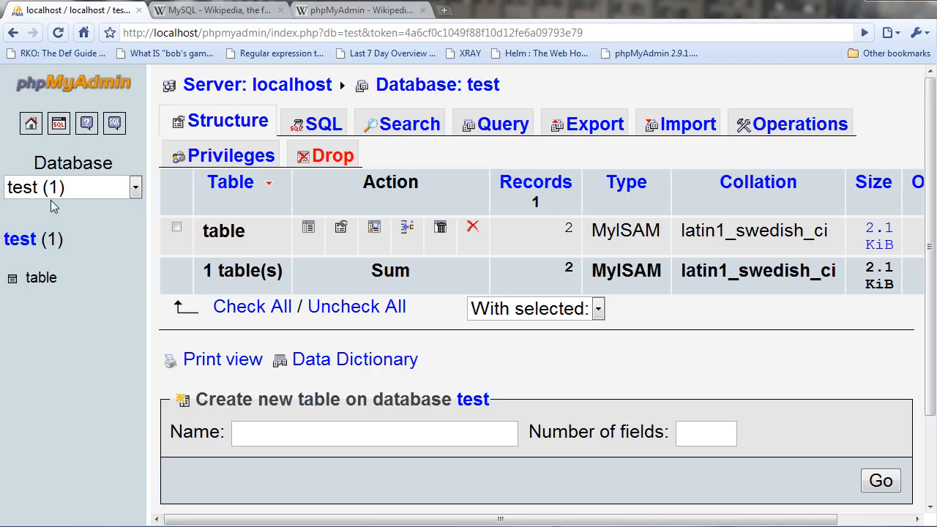
pyautogui.moveTo(329, 152)
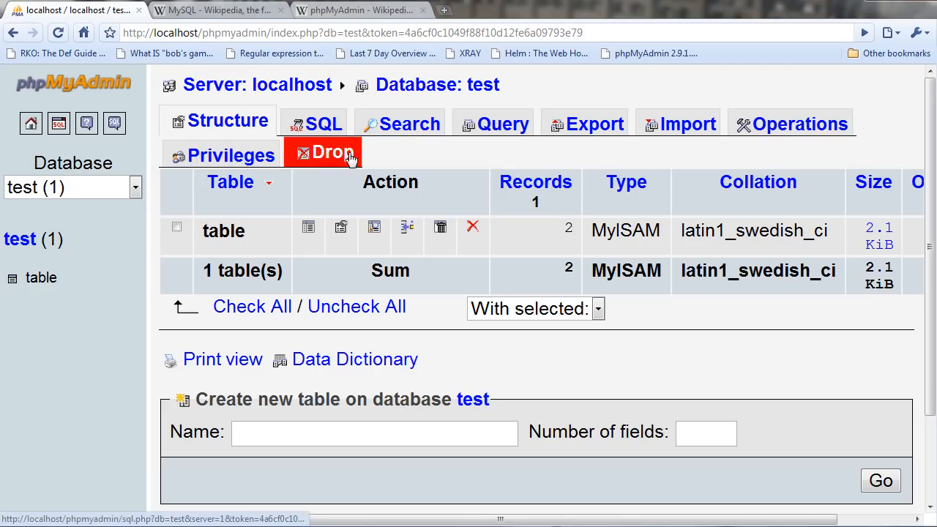
pyautogui.moveTo(256, 161)
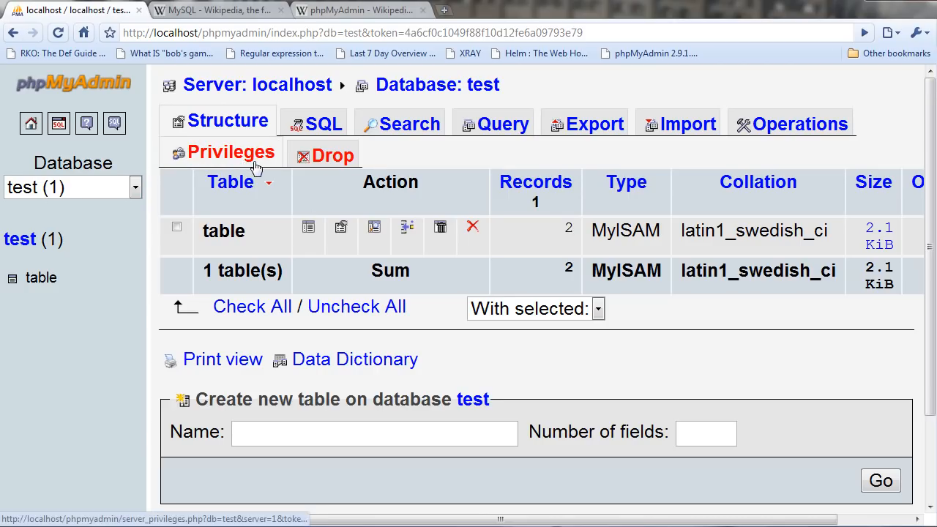
pyautogui.moveTo(304, 164)
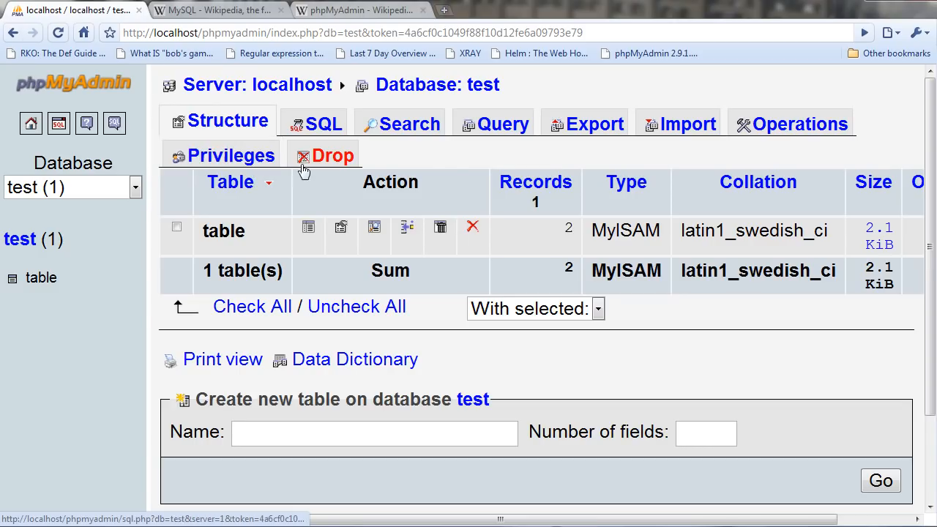
pyautogui.moveTo(450, 164)
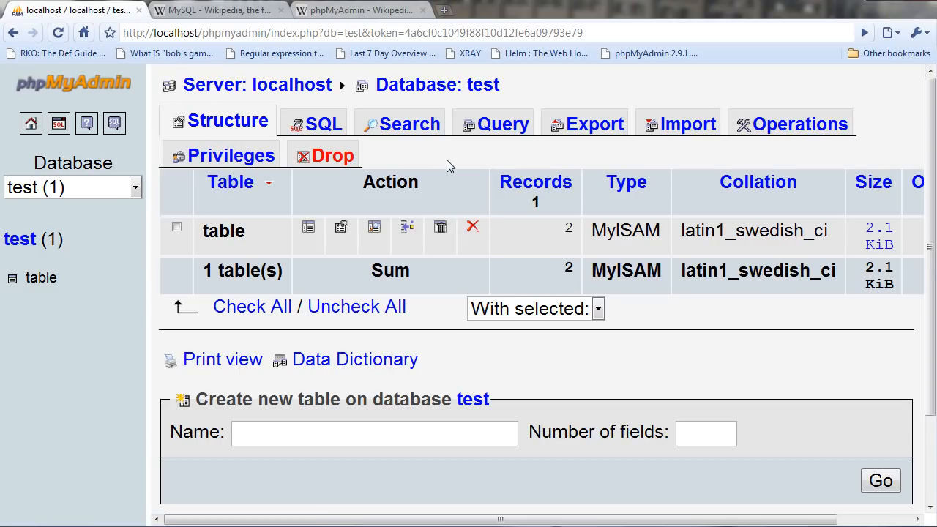
pyautogui.moveTo(428, 159)
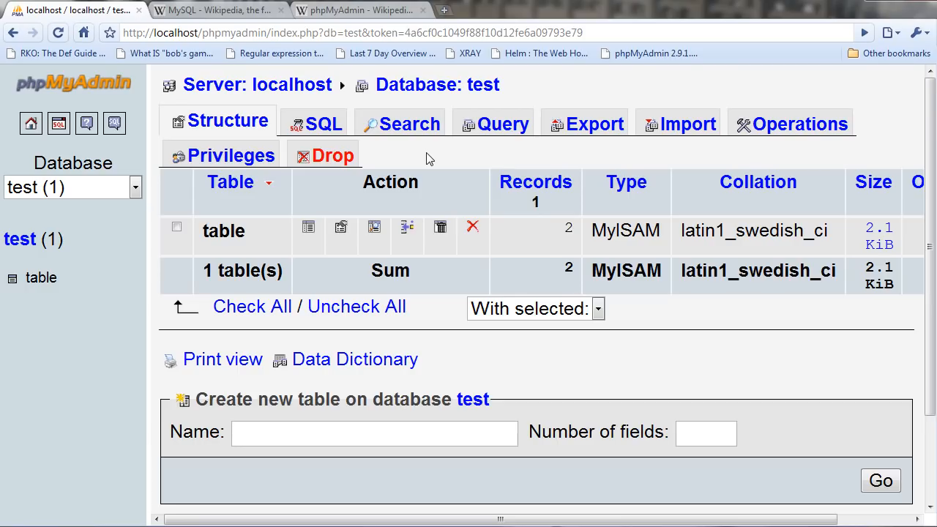
# Step: Scroll the phpMyAdmin Wikipedia article down to References, then start a blank tab
pyautogui.click(358, 10)
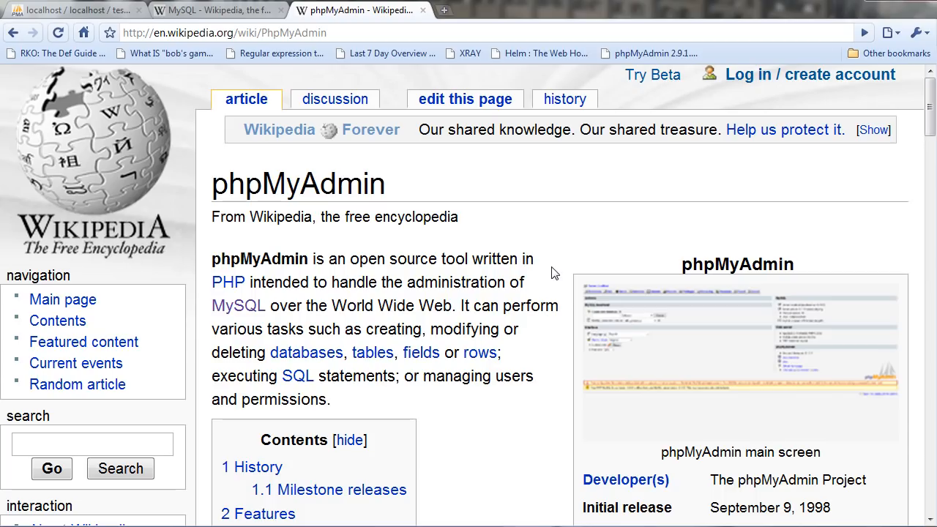
pyautogui.scroll(-3)
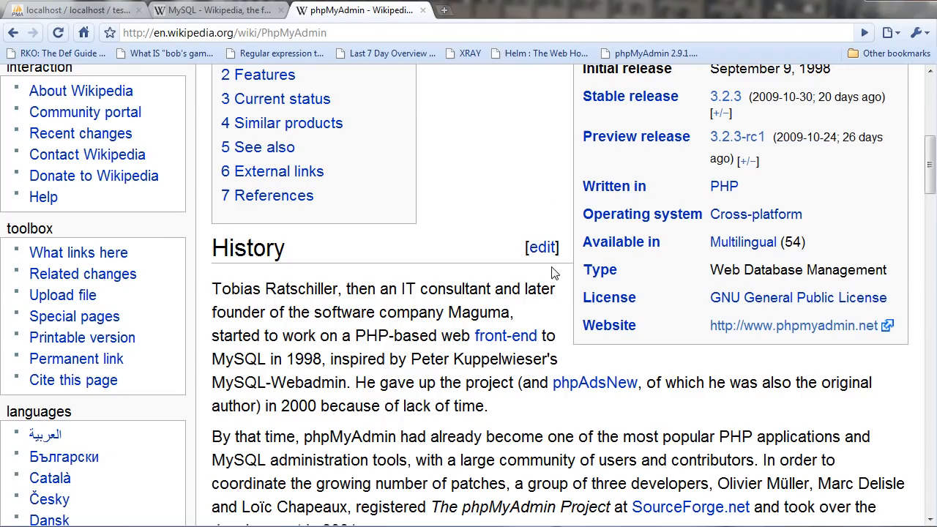
pyautogui.scroll(-3)
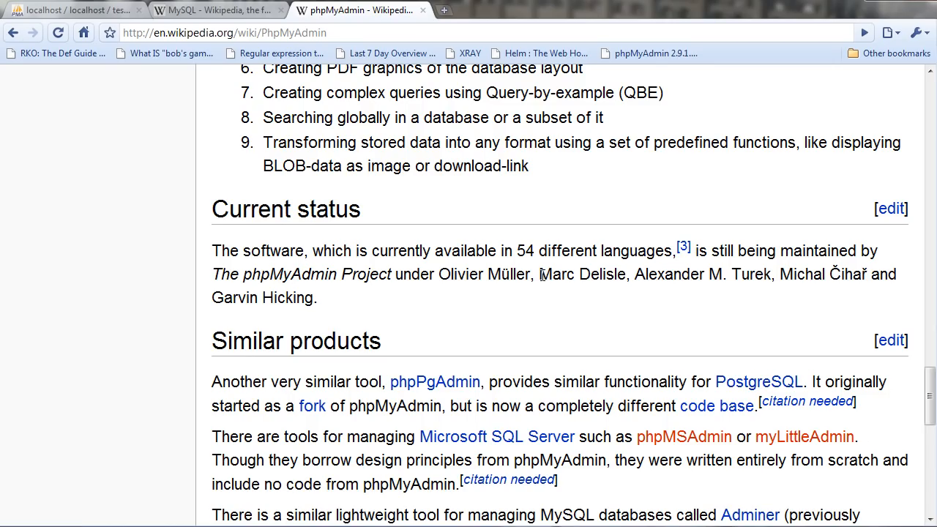
pyautogui.moveTo(553, 284)
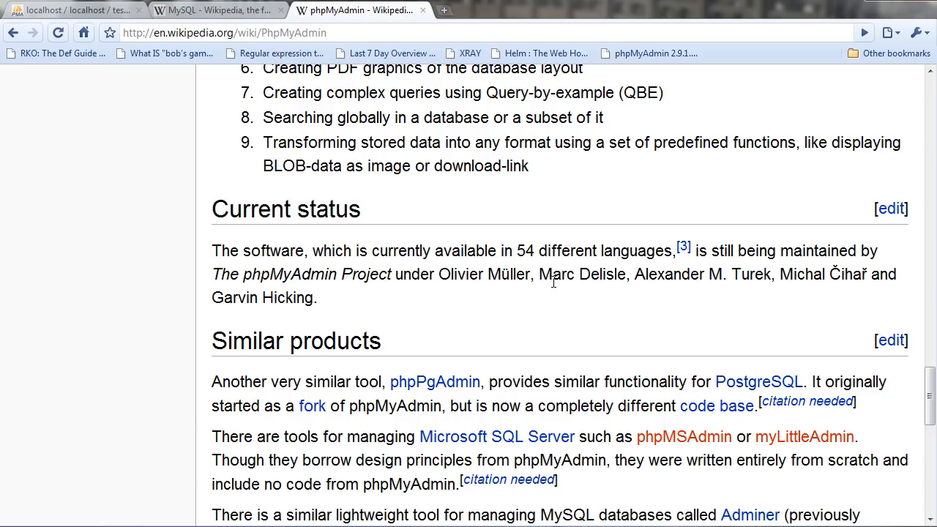
pyautogui.scroll(-3)
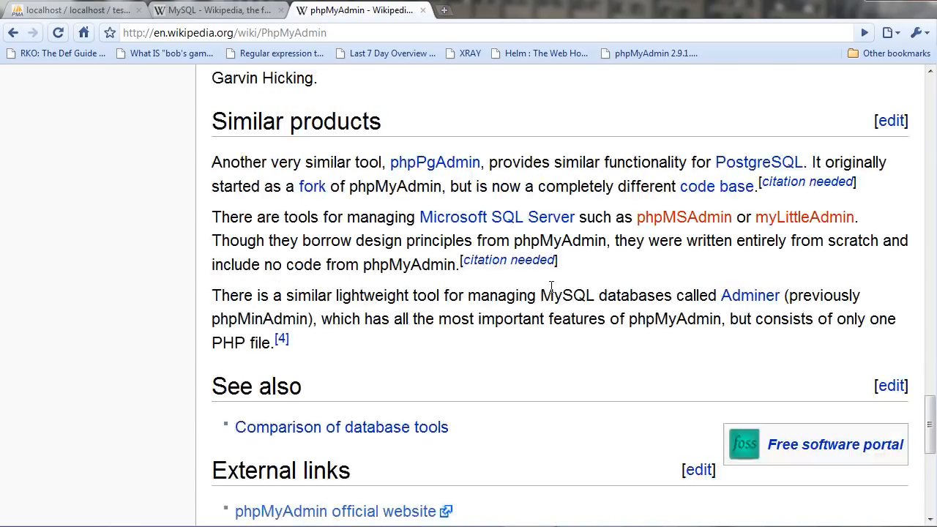
pyautogui.scroll(-3)
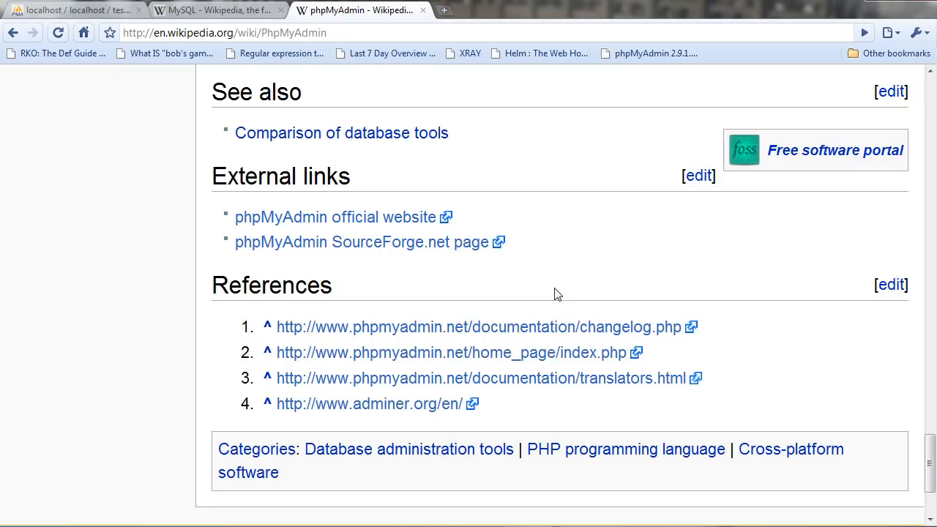
pyautogui.click(444, 9)
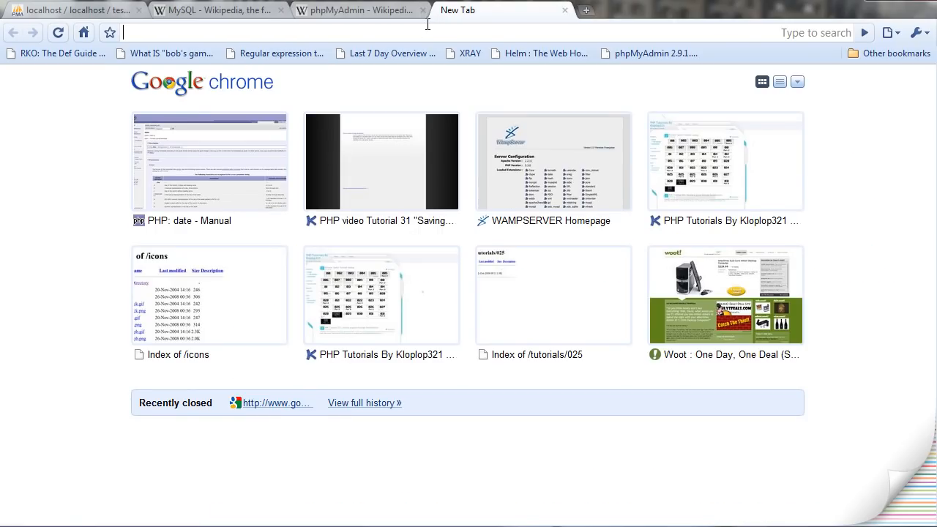
# Step: Search for phpmyadmin and open the official phpMyAdmin site from the results
pyautogui.write('phpmyadmin')
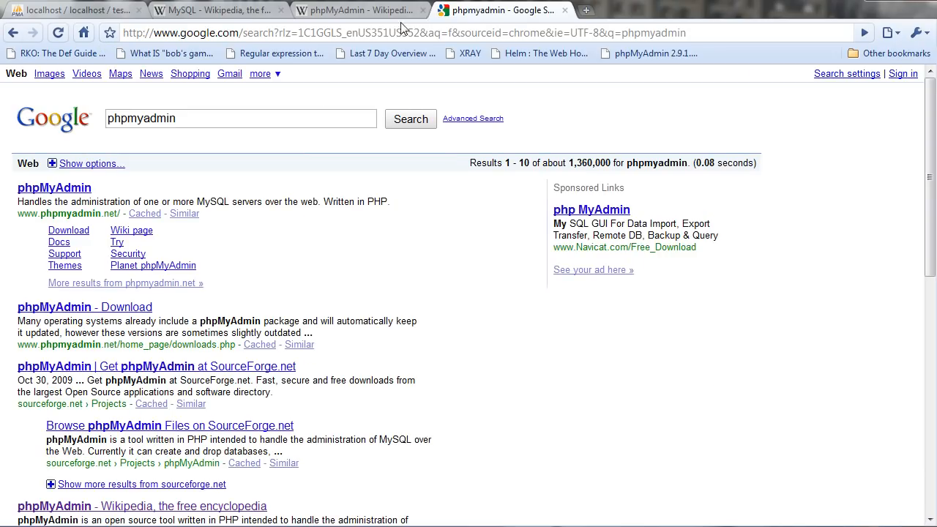
pyautogui.click(55, 188)
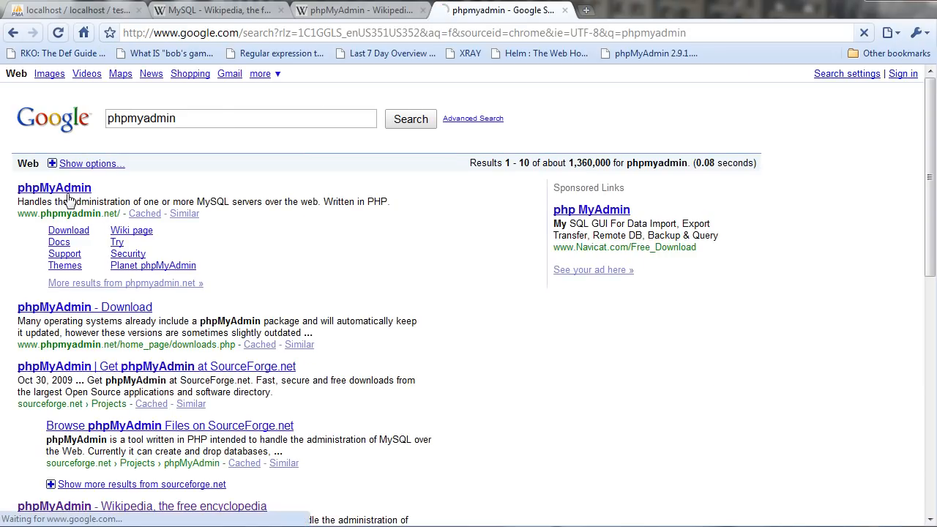
pyautogui.click(53, 187)
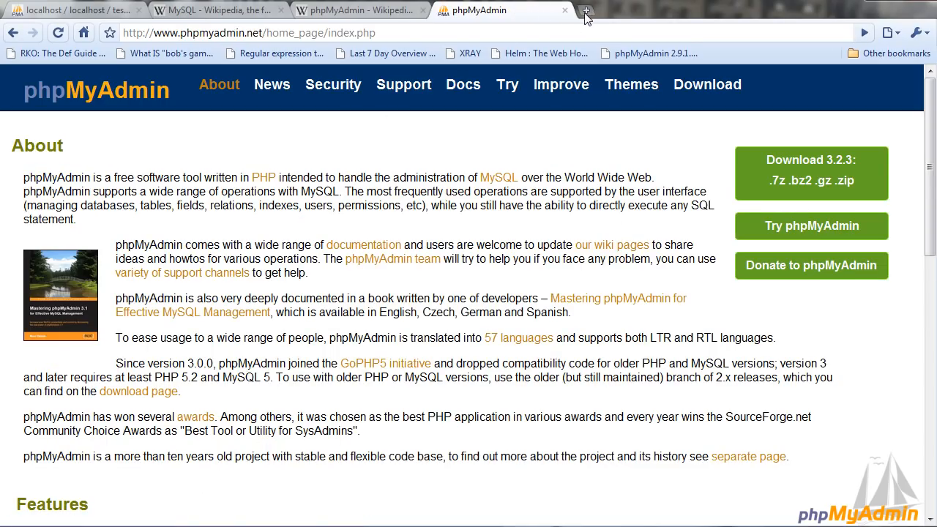
pyautogui.click(585, 9)
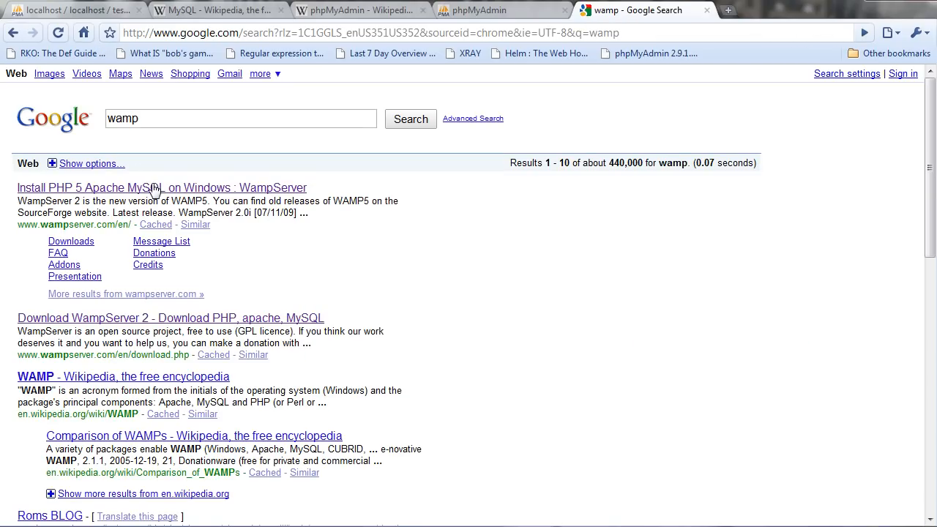
# Step: Open the WampServer home page from the wamp search results
pyautogui.click(162, 187)
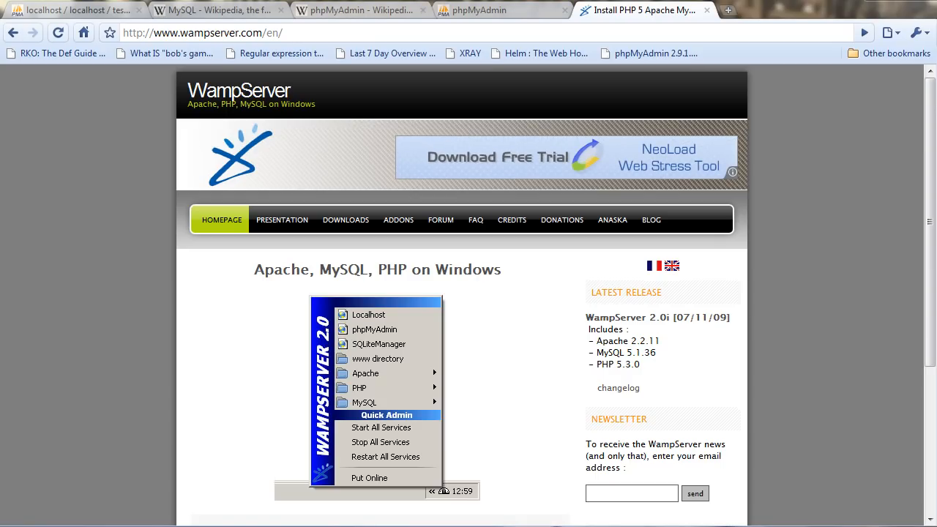
pyautogui.moveTo(803, 179)
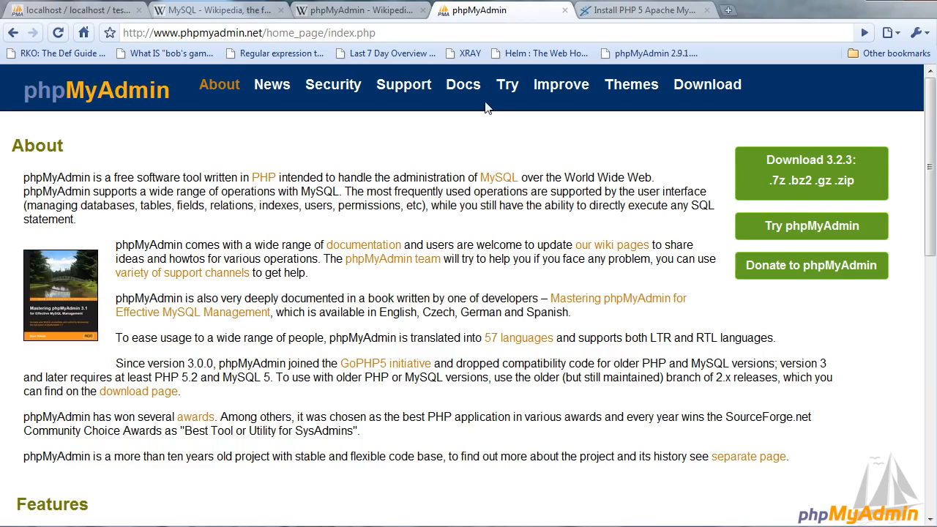
pyautogui.moveTo(811, 159)
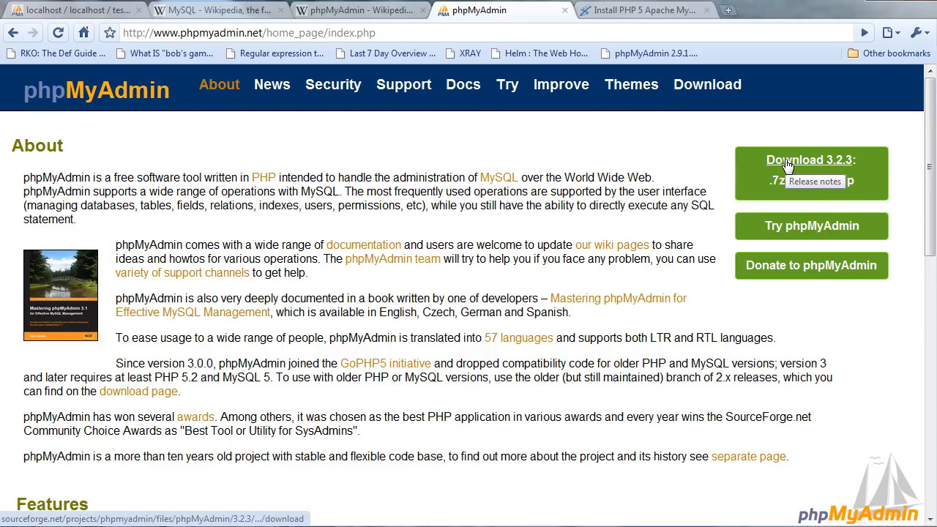
pyautogui.moveTo(370, 19)
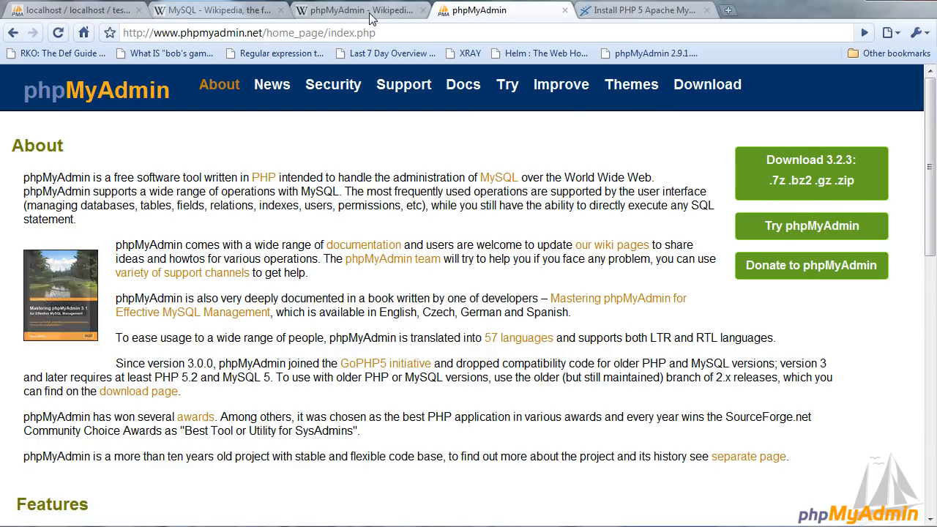
# Step: Scroll the MySQL Wikipedia article to See also and References, then return to phpMyAdmin
pyautogui.click(212, 9)
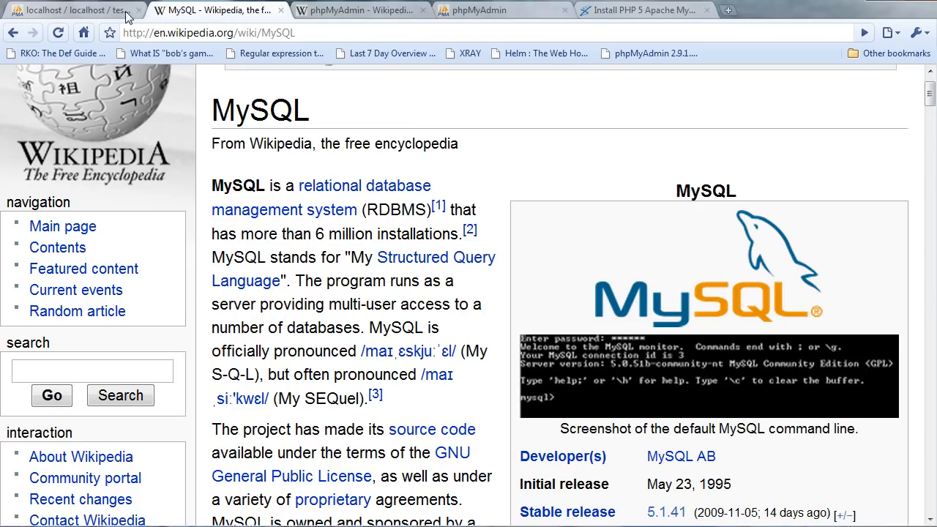
pyautogui.scroll(-3)
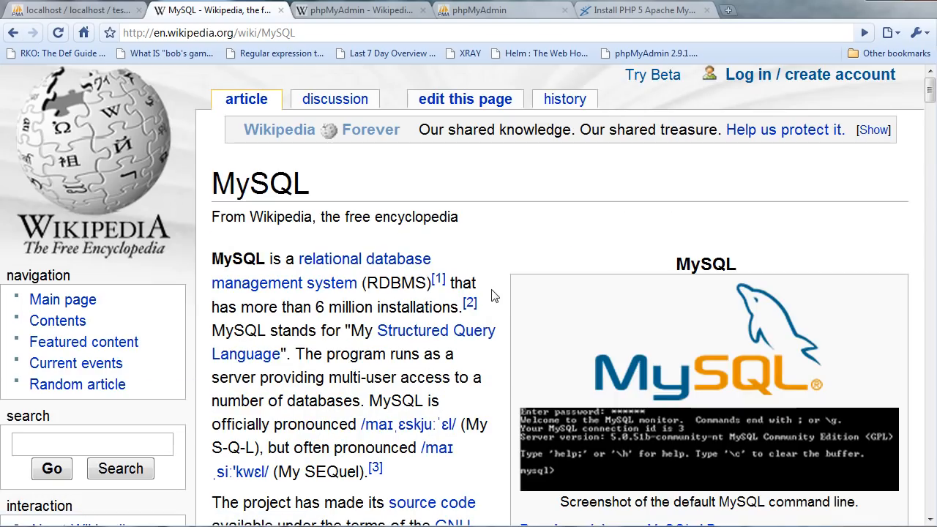
pyautogui.scroll(-3)
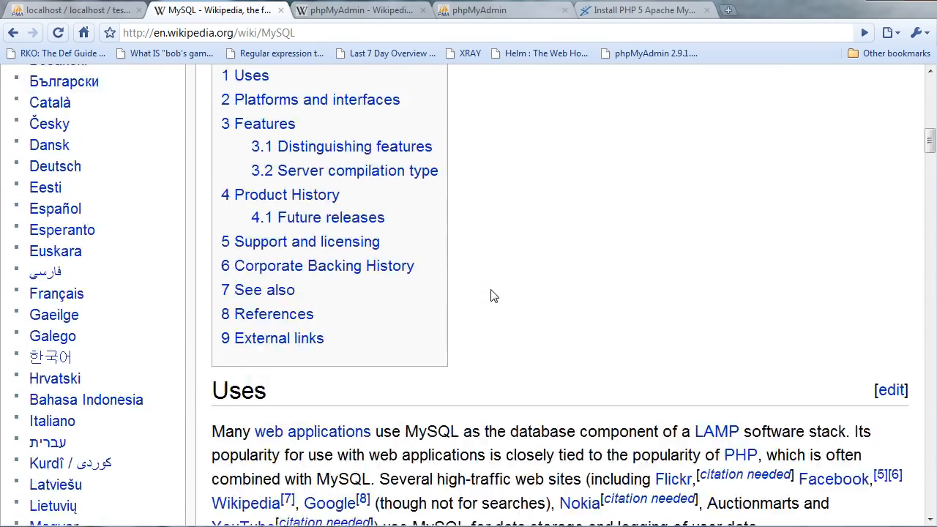
pyautogui.scroll(-3)
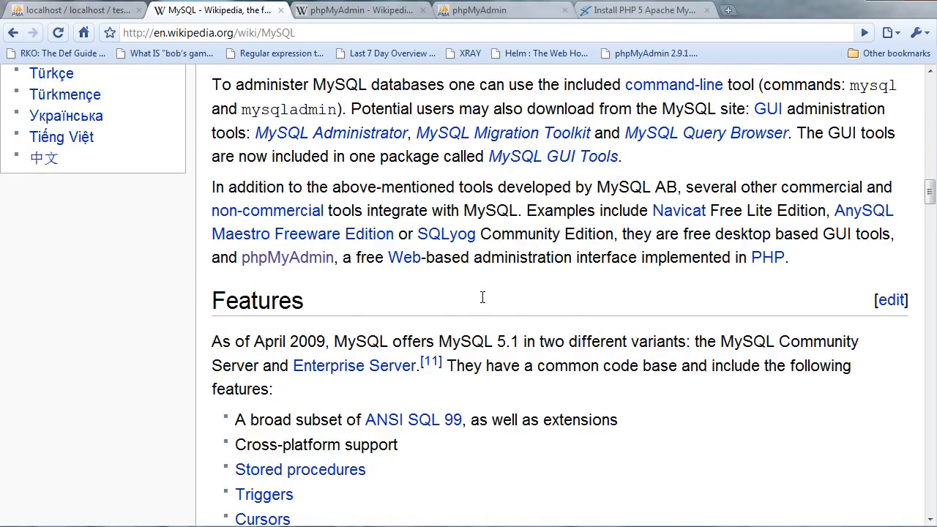
pyautogui.scroll(-3)
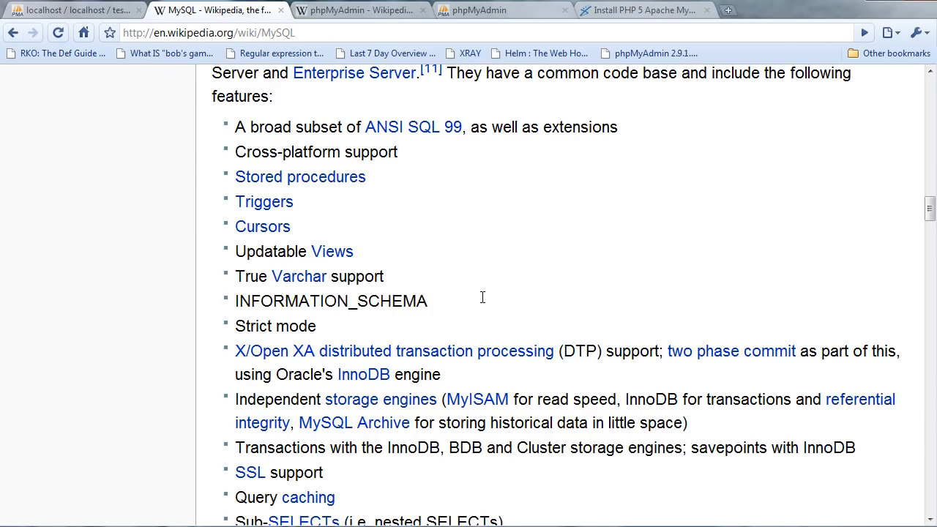
pyautogui.scroll(-3)
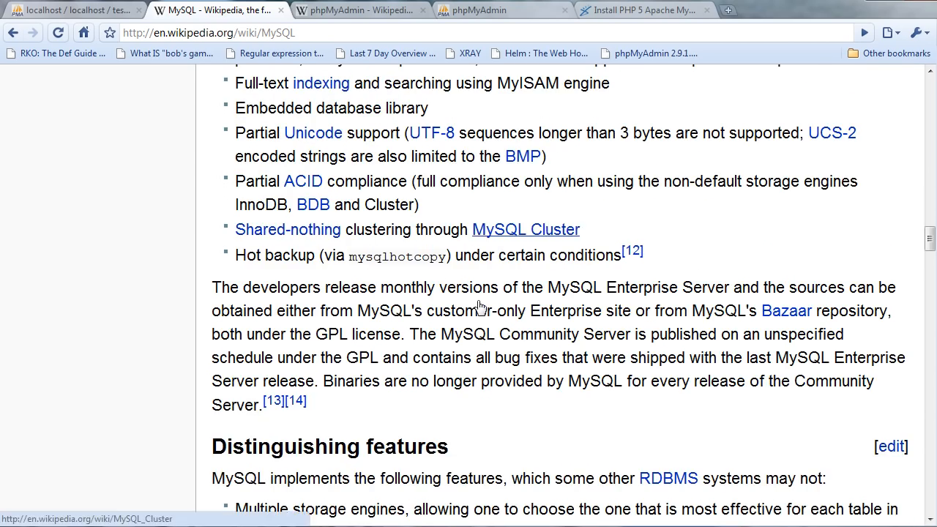
pyautogui.scroll(-3)
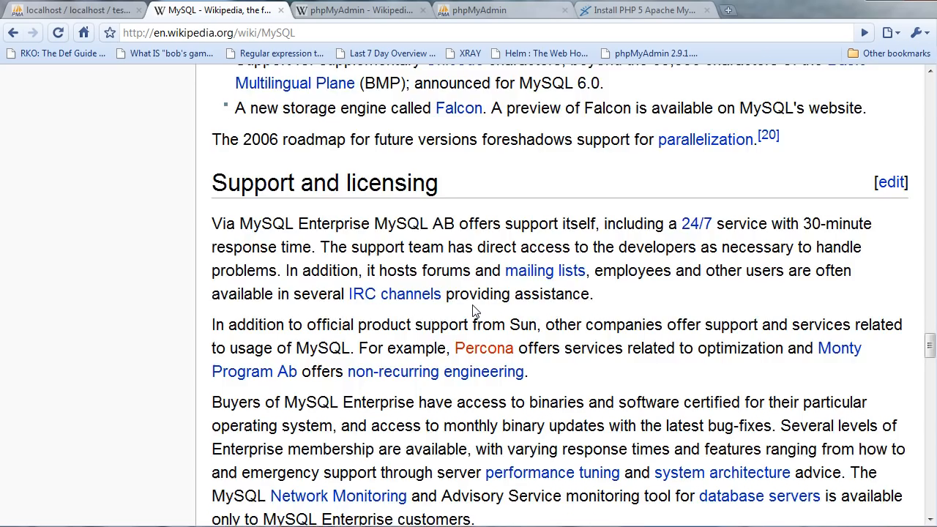
pyautogui.scroll(-3)
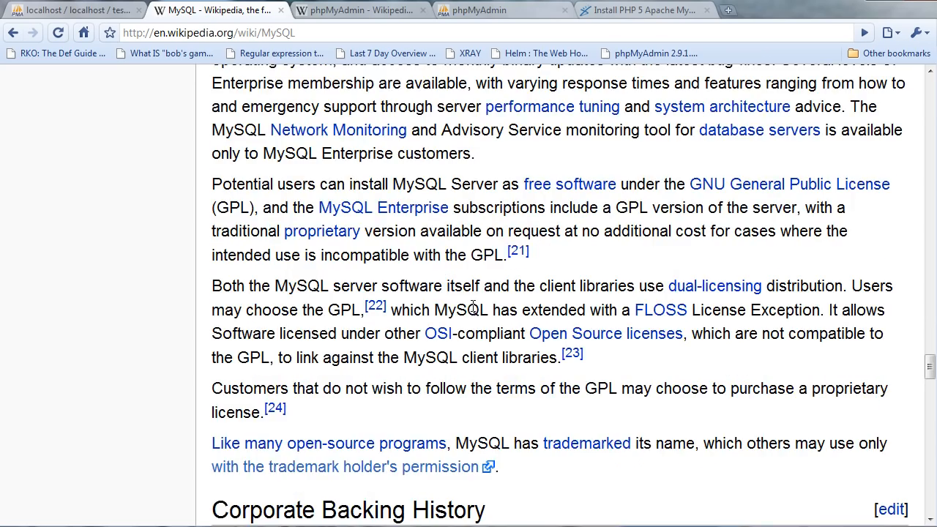
pyautogui.scroll(-3)
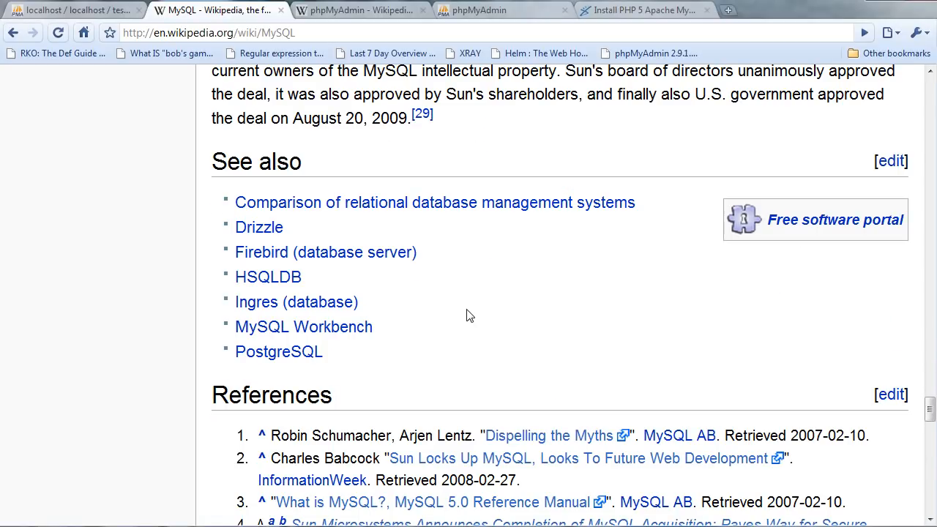
pyautogui.click(73, 9)
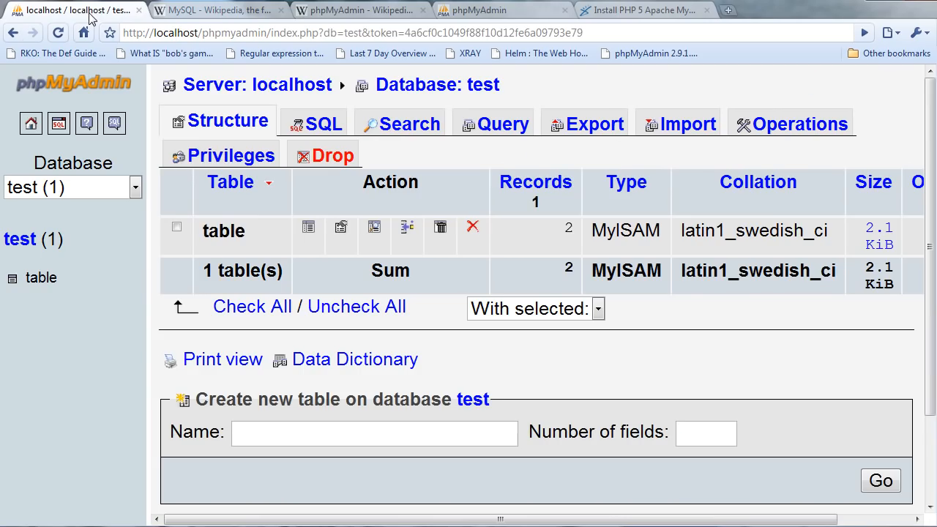
pyautogui.moveTo(650, 160)
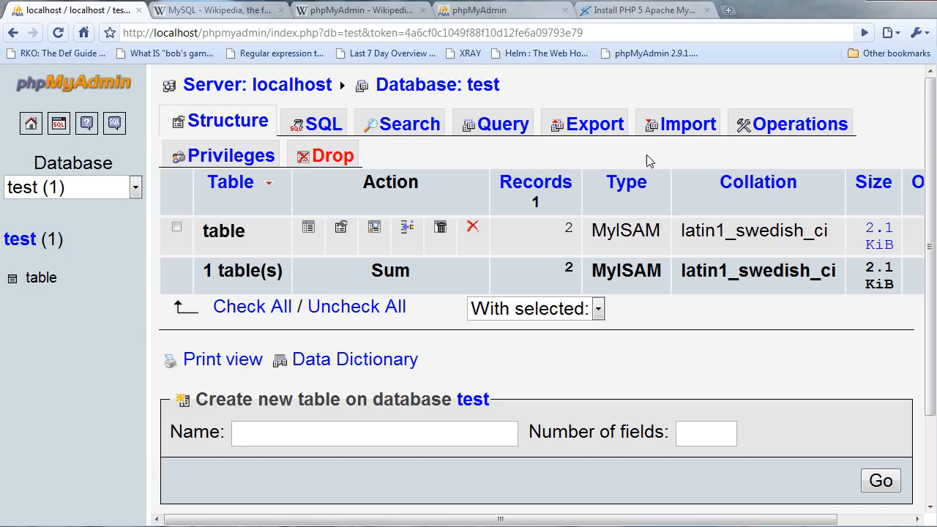